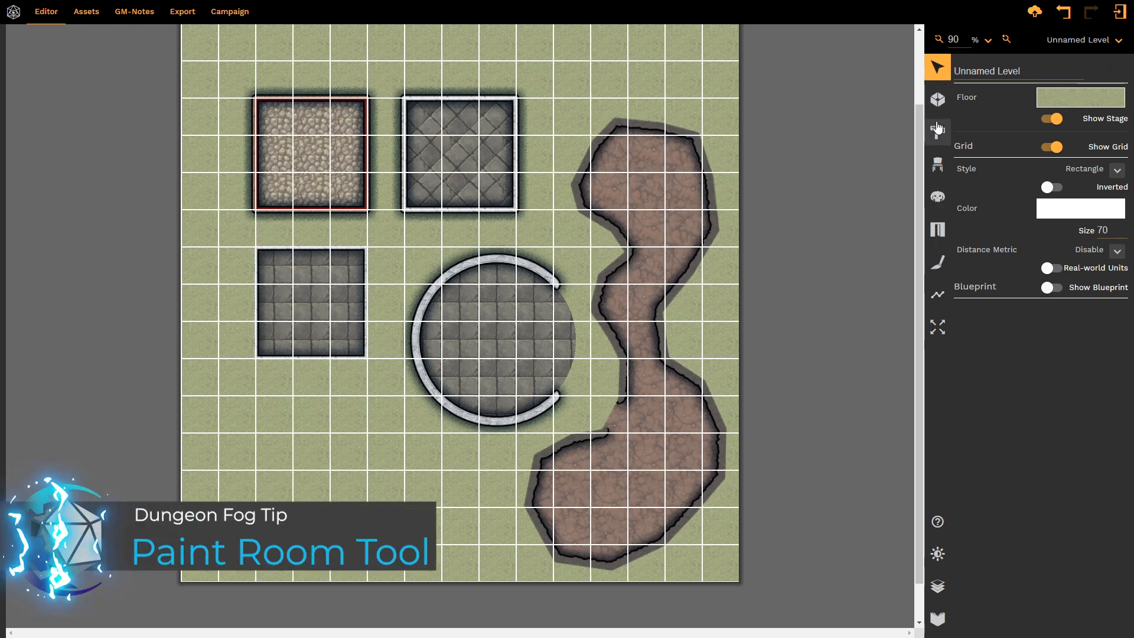
{"action": "mouse_move", "coordinate": [938, 130]}
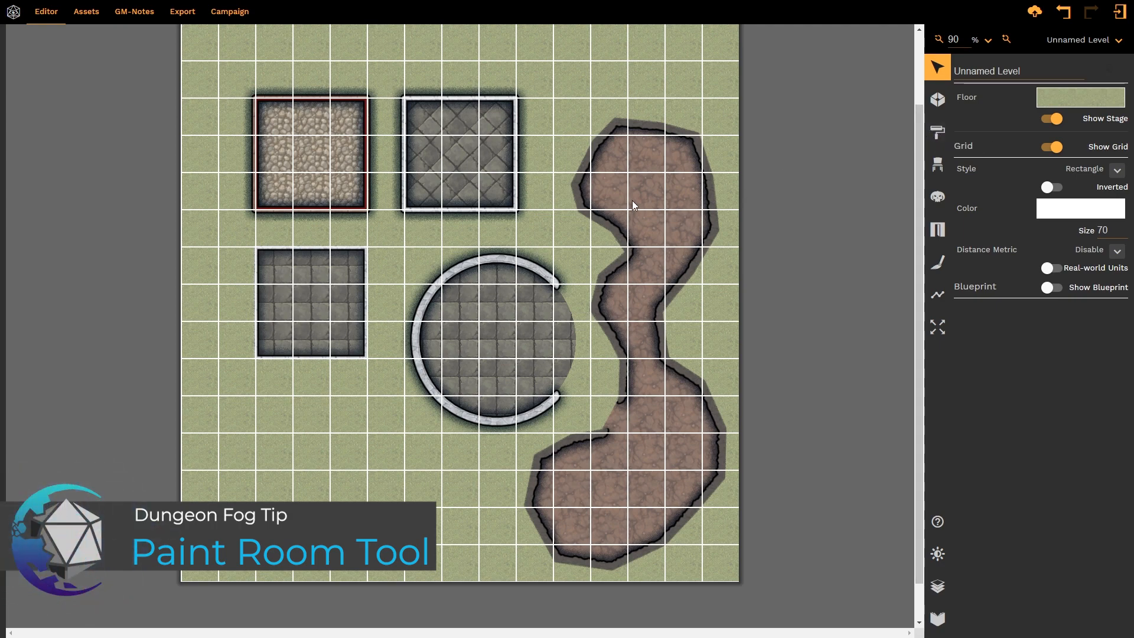
{"action": "mouse_move", "coordinate": [501, 284]}
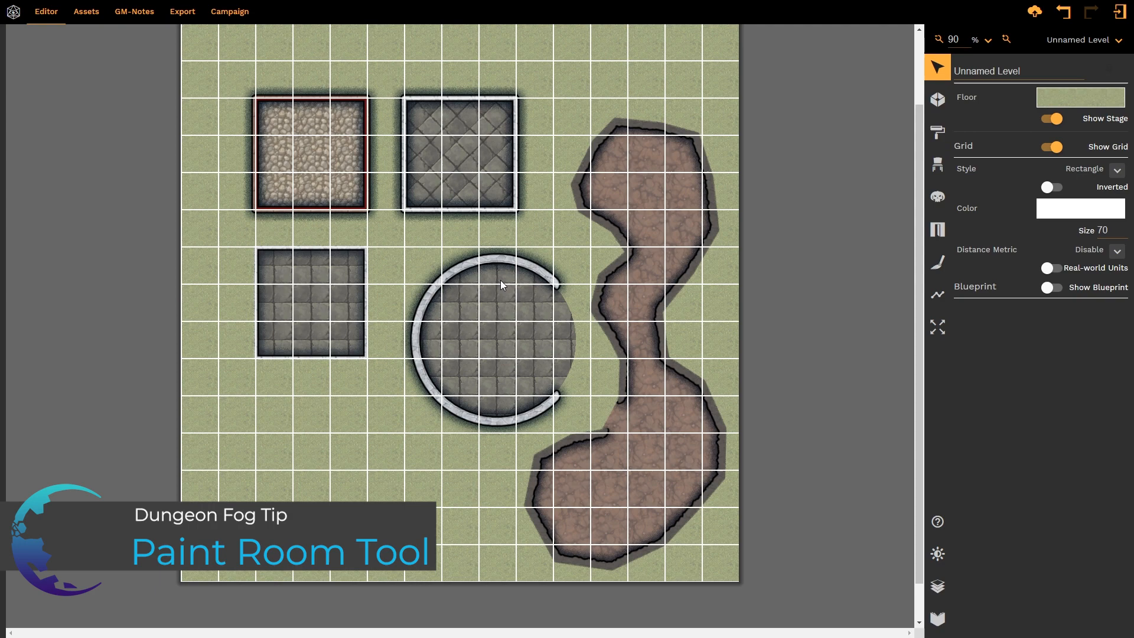
{"action": "mouse_move", "coordinate": [620, 306]}
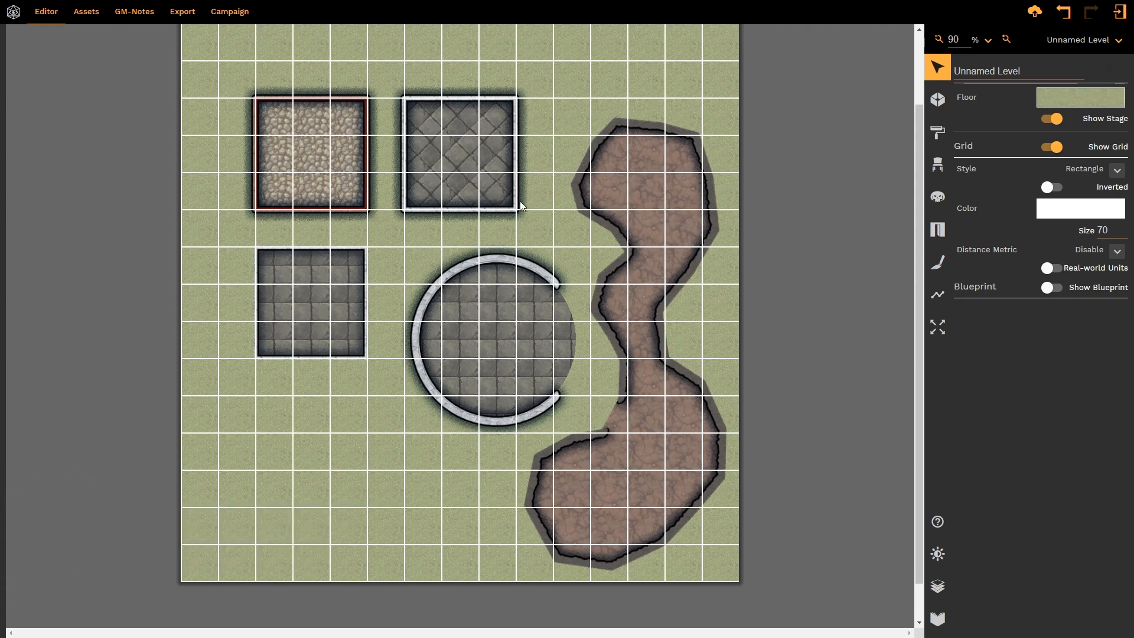
Step: Select the diagonal-tiled Dungeon room to display its floor, wall and thickness settings
{"action": "left_click", "coordinate": [460, 155]}
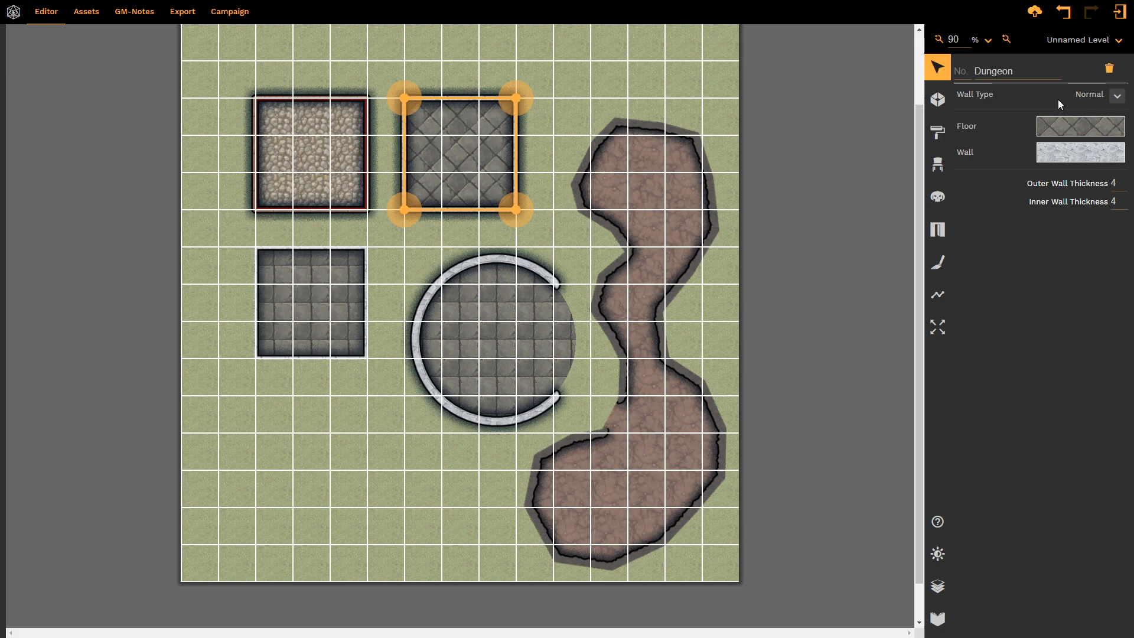
Step: Activate the Paint Rooms roller tool, loaded with a mossy wall and outer thickness 7
{"action": "left_click", "coordinate": [935, 132]}
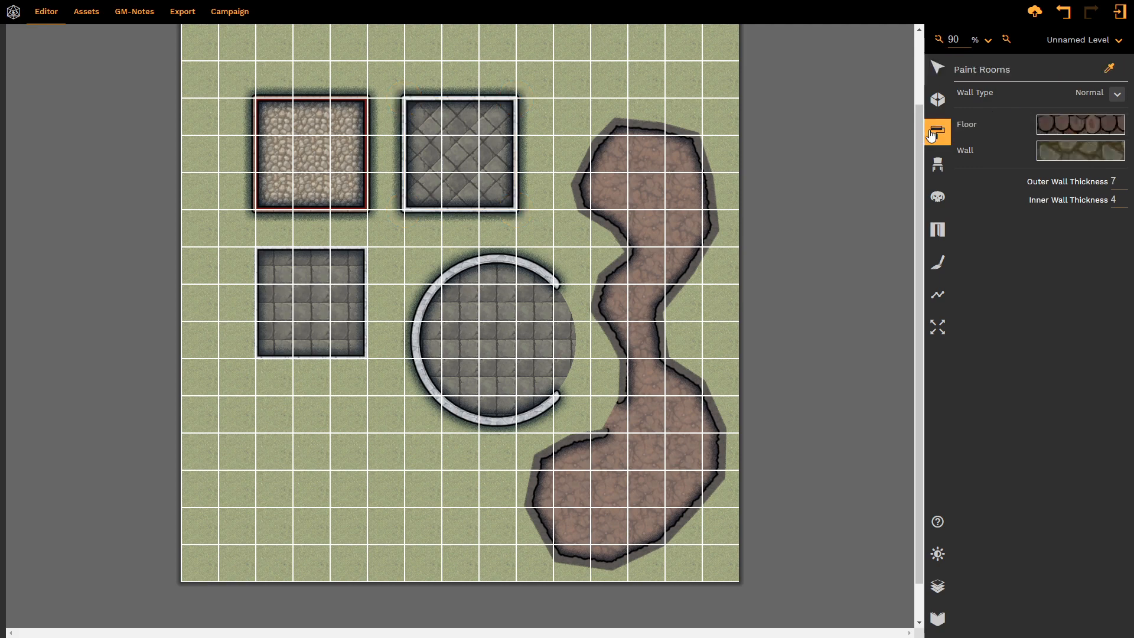
{"action": "mouse_move", "coordinate": [937, 135]}
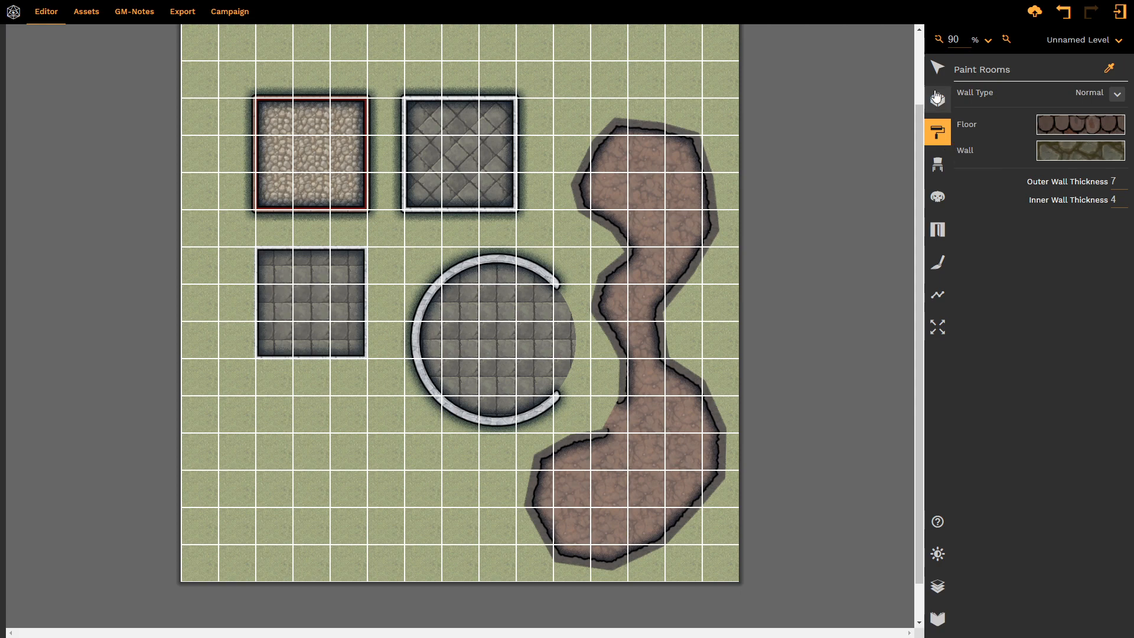
{"action": "mouse_move", "coordinate": [938, 98]}
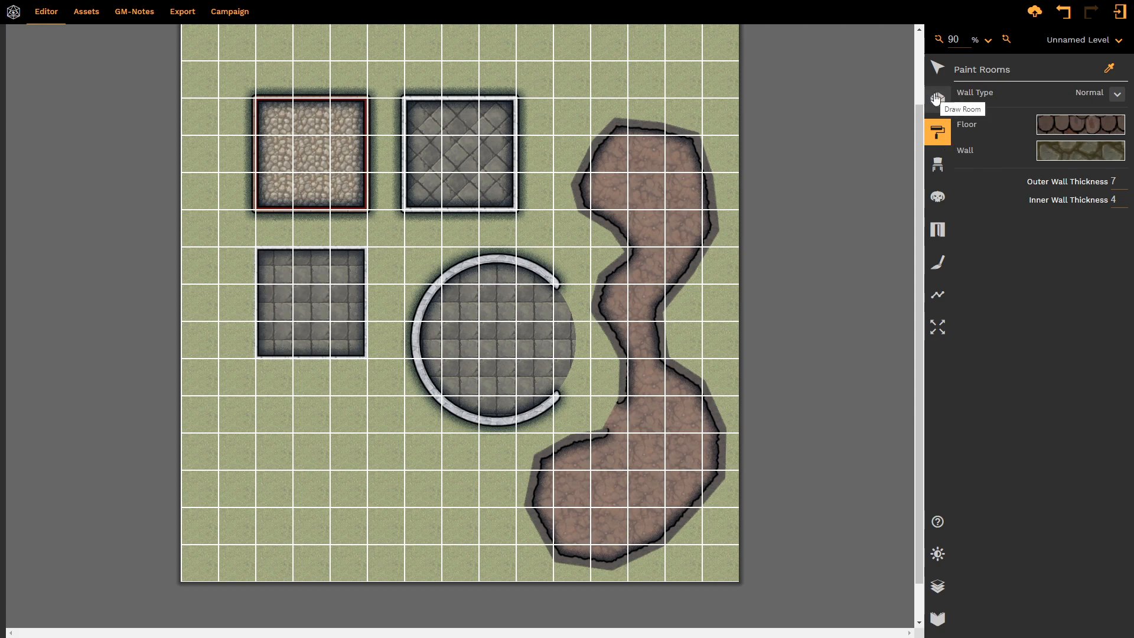
{"action": "mouse_move", "coordinate": [896, 115]}
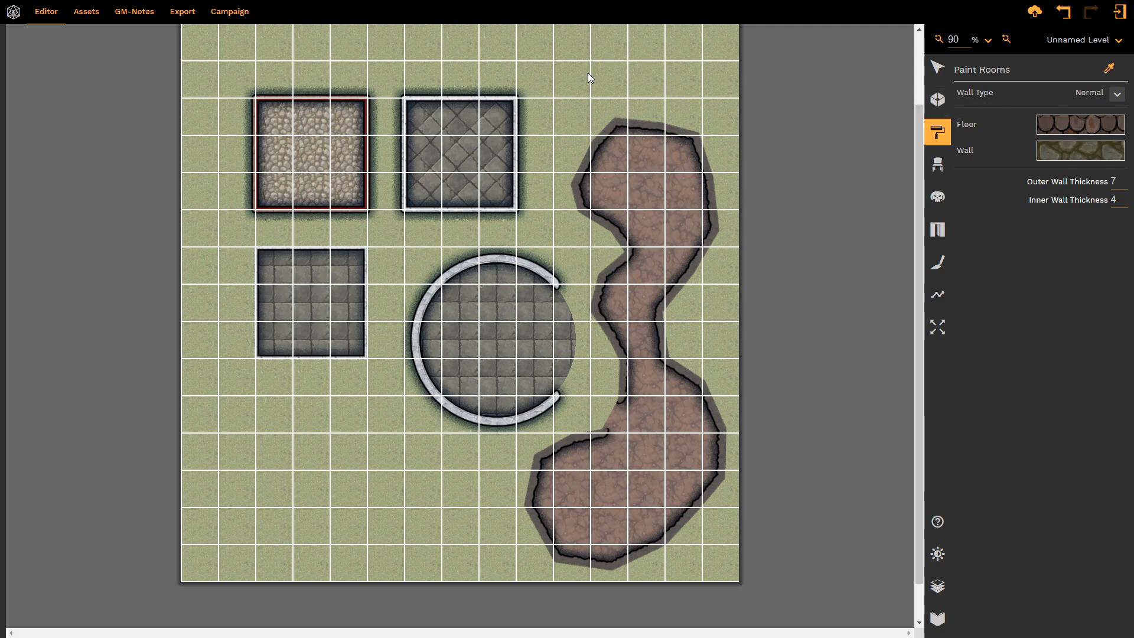
{"action": "mouse_move", "coordinate": [348, 424]}
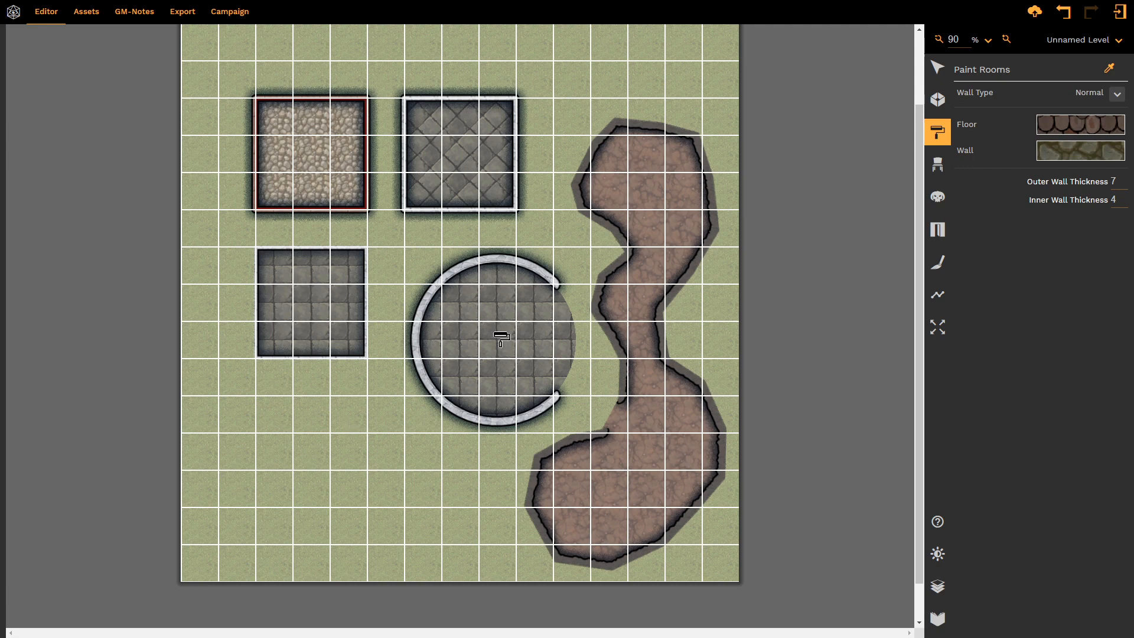
{"action": "mouse_move", "coordinate": [520, 325]}
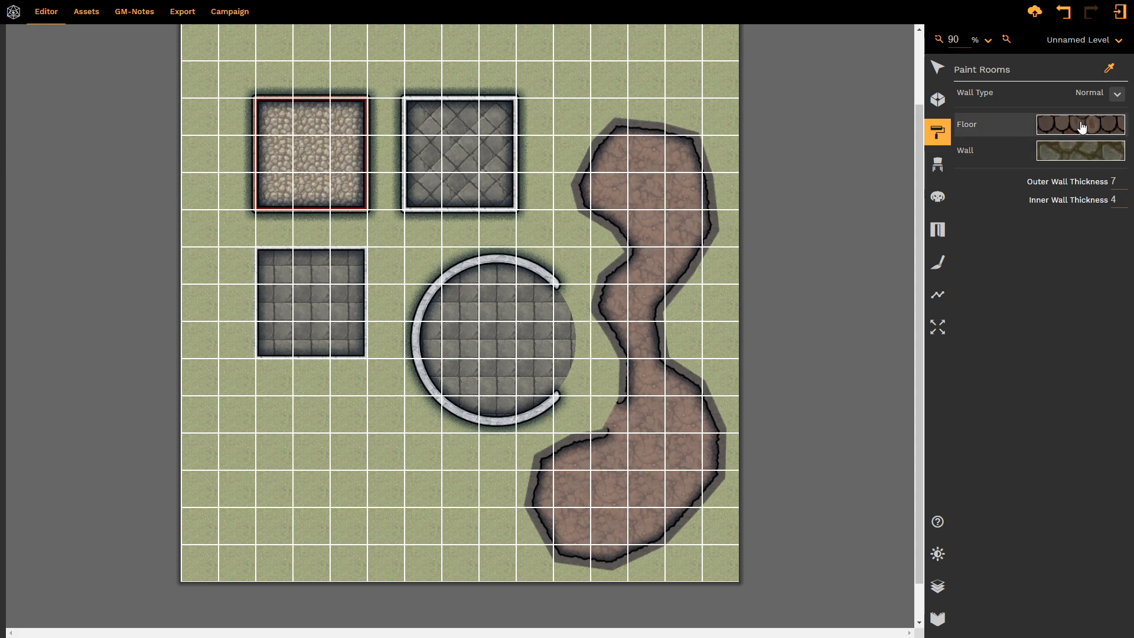
Step: Load the brush with a dirt floor, Worked Stone wall, outer thickness 12 and inner 3
{"action": "left_click", "coordinate": [1080, 124]}
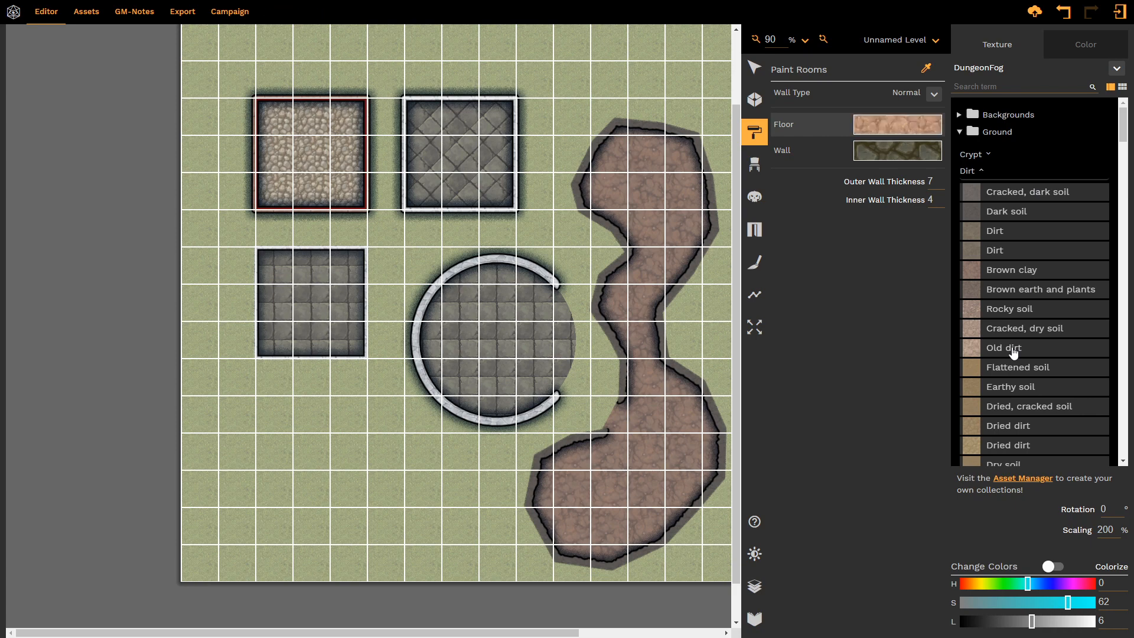
{"action": "mouse_move", "coordinate": [880, 201]}
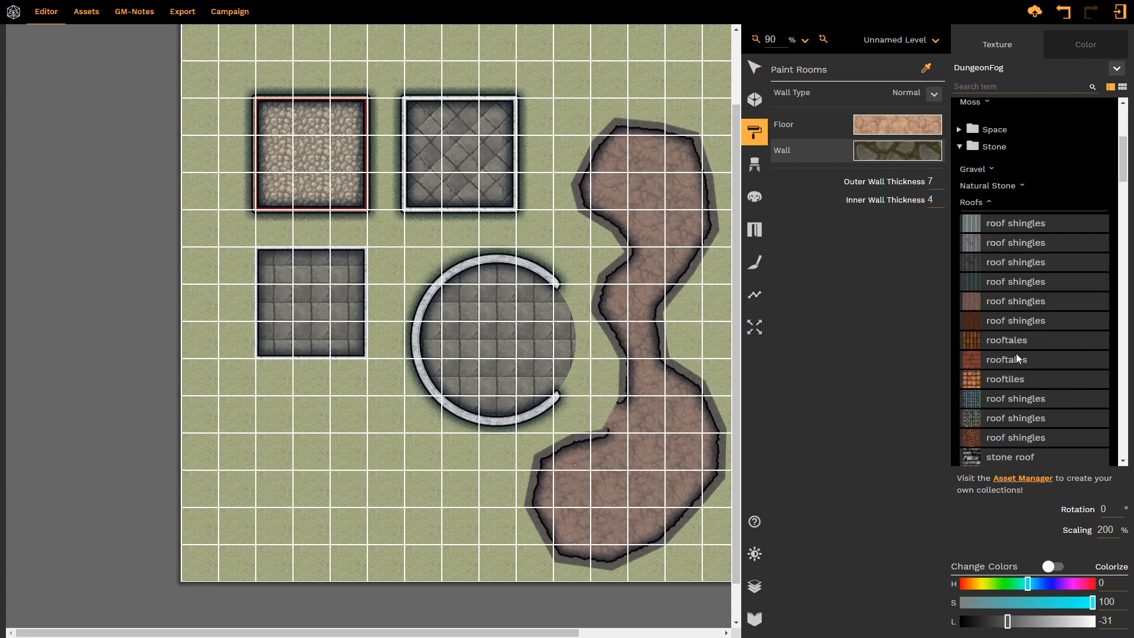
{"action": "left_click", "coordinate": [992, 218]}
{"action": "type", "text": "12"}
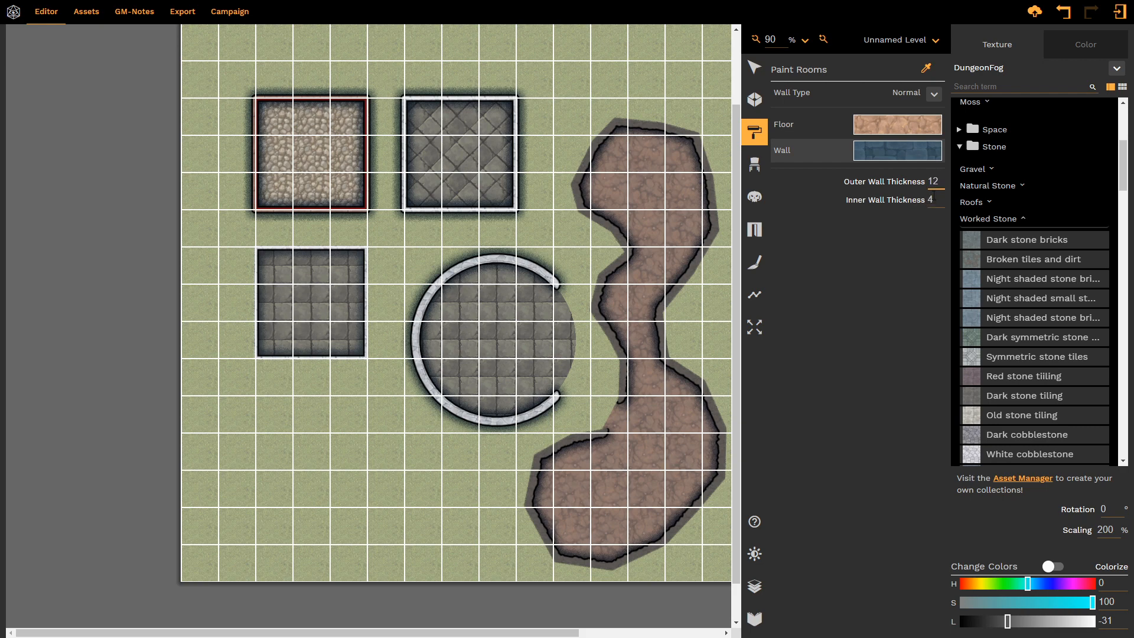
{"action": "left_click", "coordinate": [933, 199]}
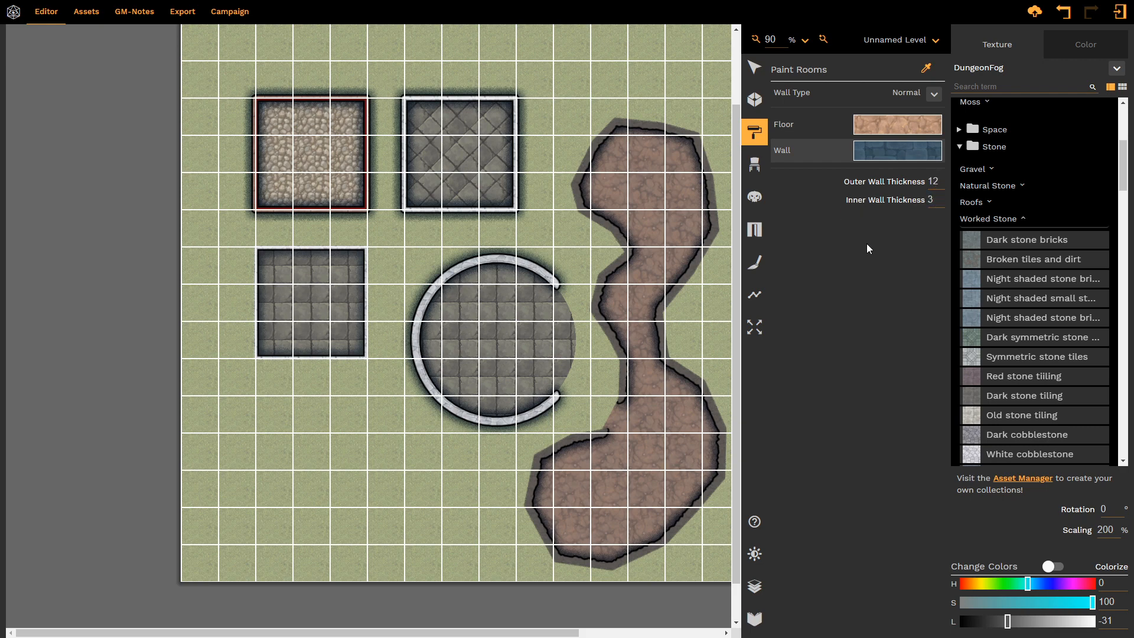
{"action": "mouse_move", "coordinate": [663, 181]}
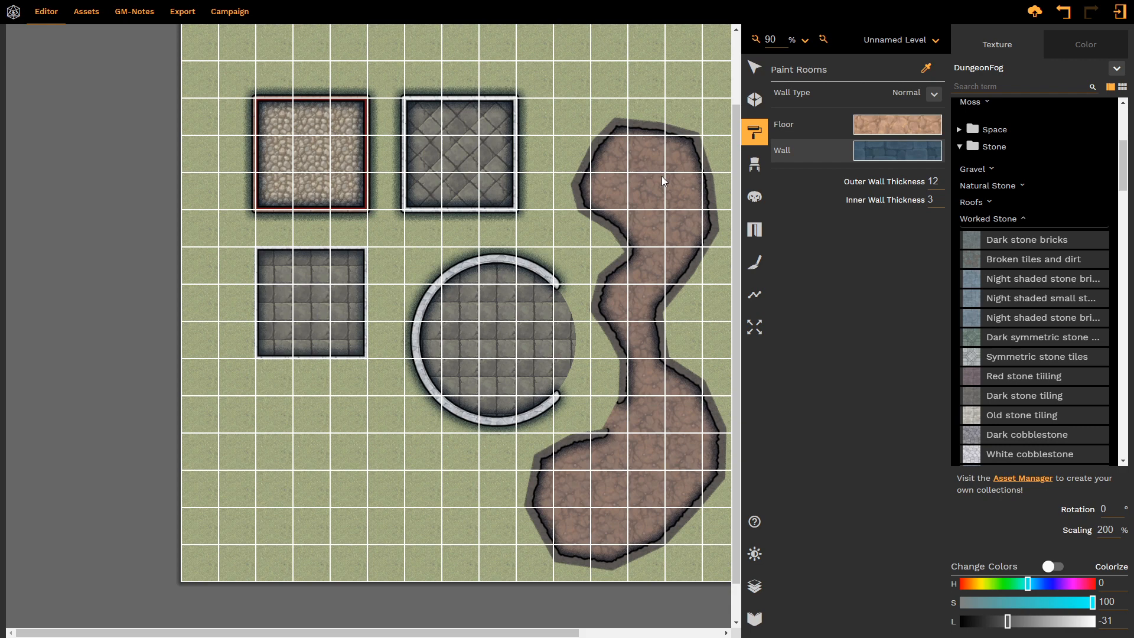
{"action": "mouse_move", "coordinate": [525, 315]}
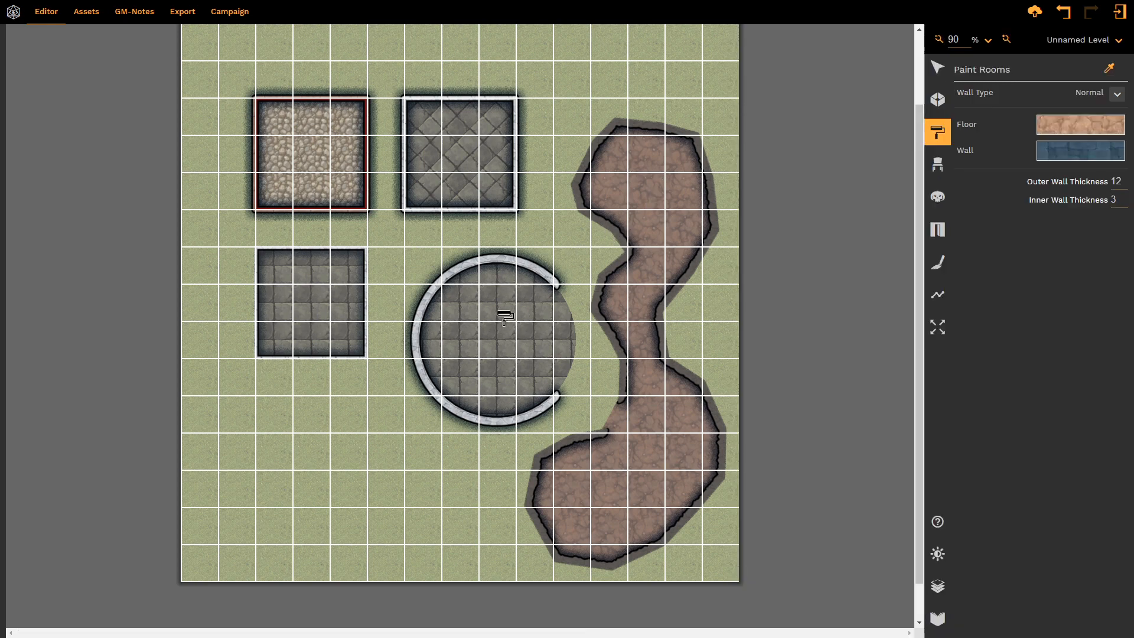
Step: Paint the circular room and the lower-left square room with dirt floor and bluish stone walls
{"action": "left_click", "coordinate": [504, 318]}
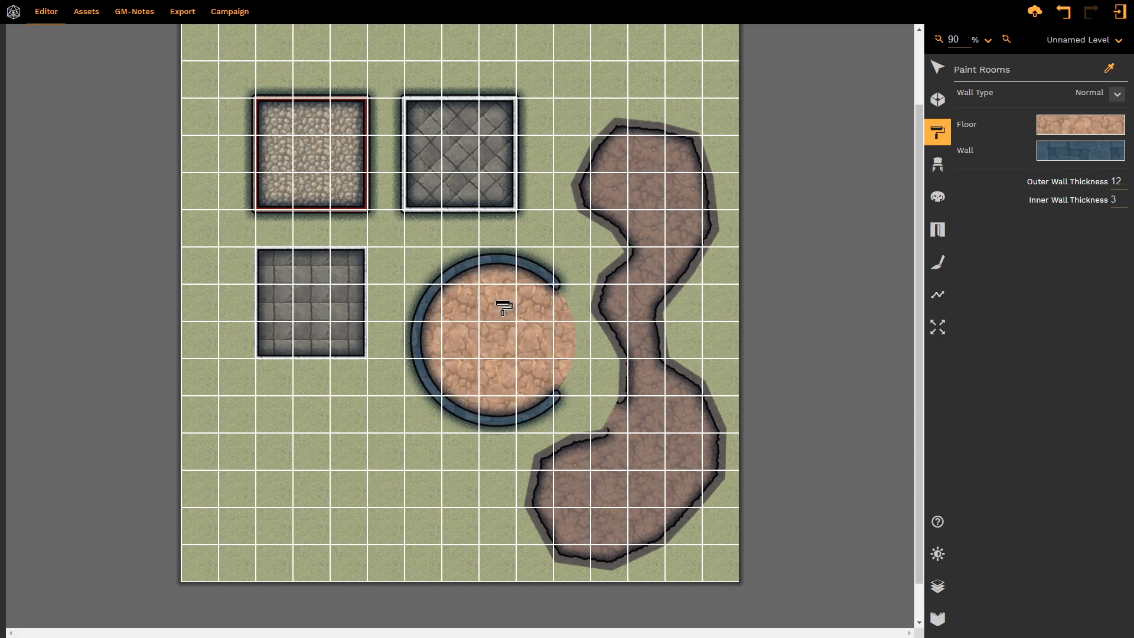
{"action": "mouse_move", "coordinate": [526, 297]}
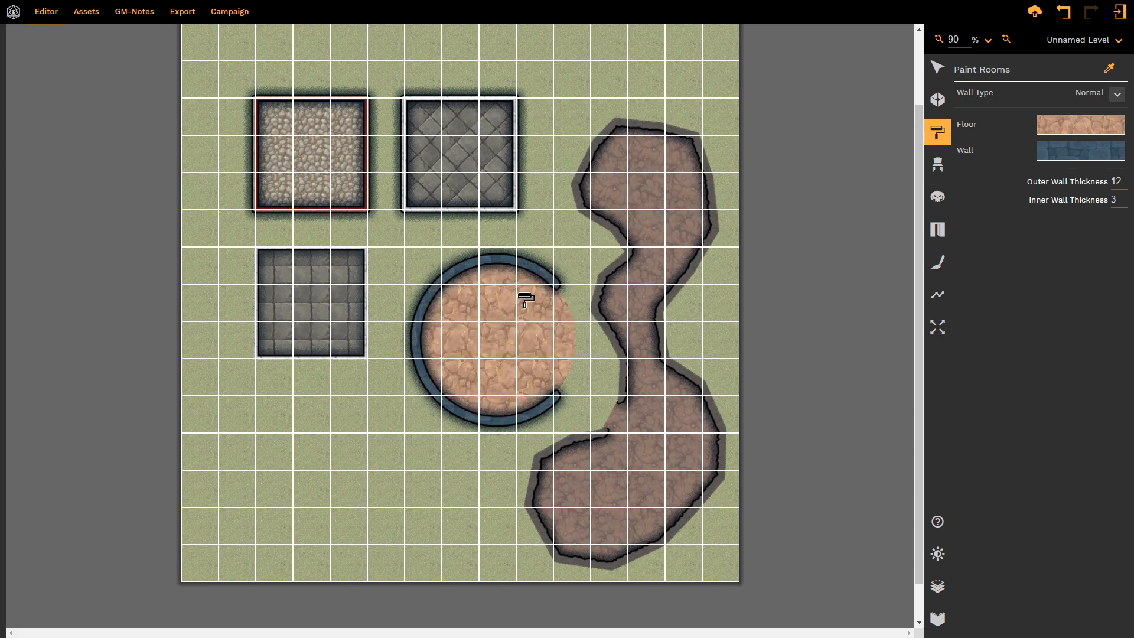
{"action": "mouse_move", "coordinate": [1010, 89]}
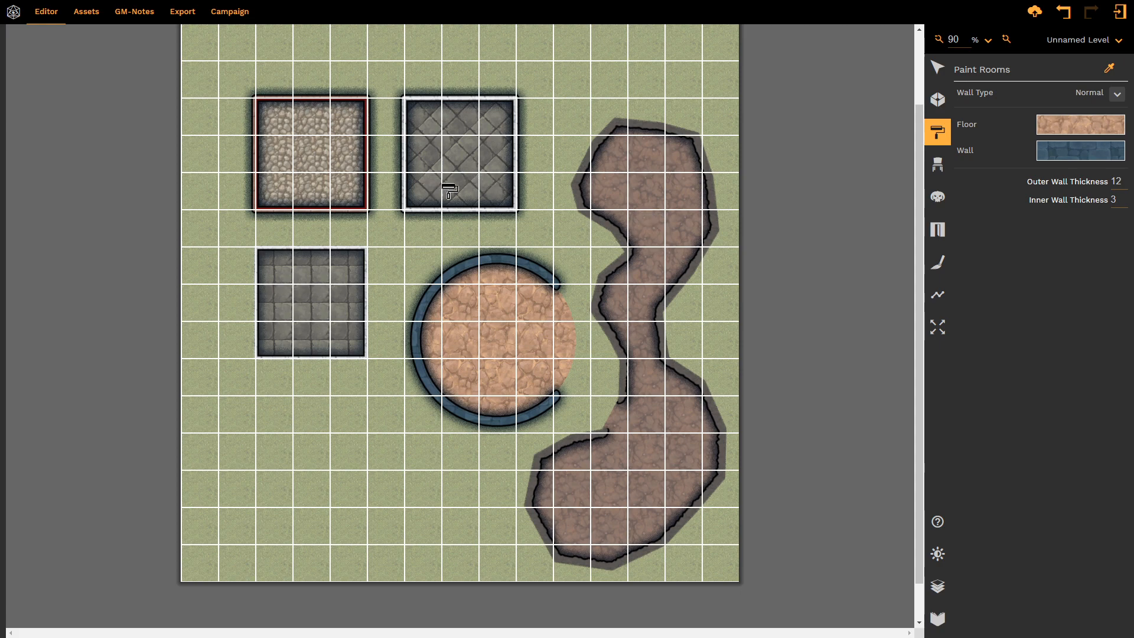
{"action": "left_click", "coordinate": [315, 297]}
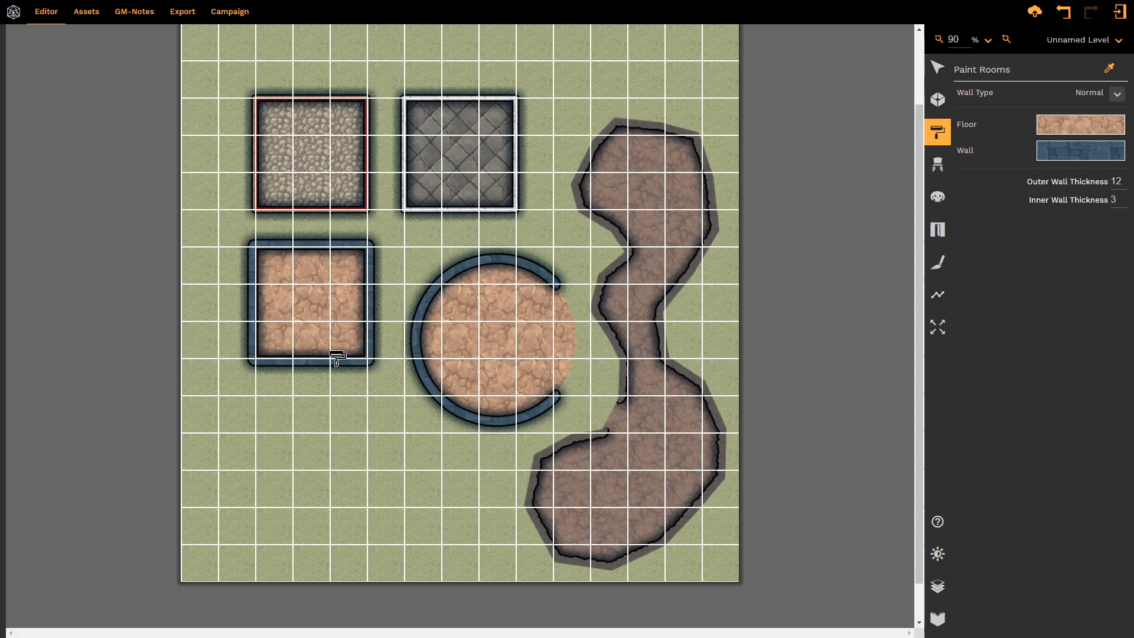
{"action": "mouse_move", "coordinate": [317, 303]}
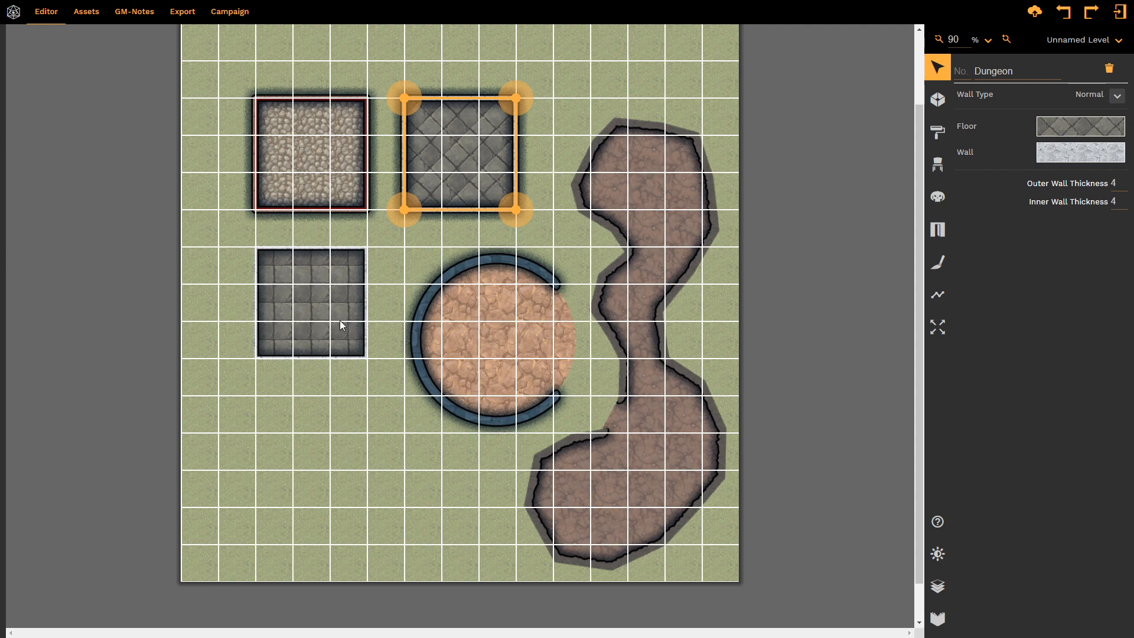
Step: Repaint and check the lower-left room, then inspect the Treasure Room and Dungeon settings
{"action": "left_click", "coordinate": [311, 300]}
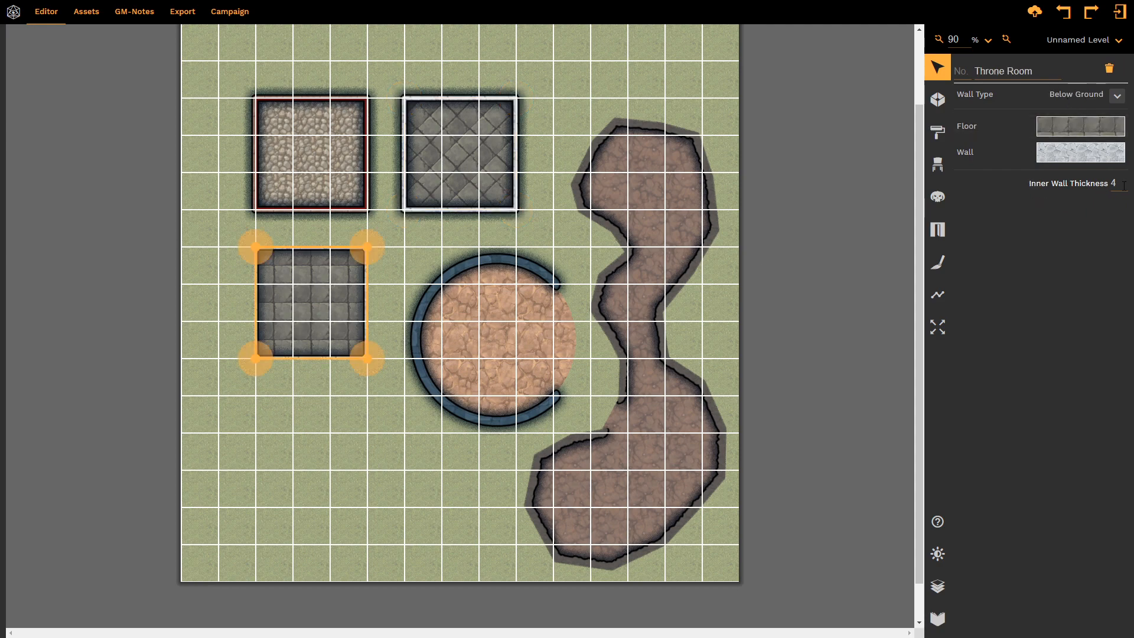
{"action": "mouse_move", "coordinate": [1080, 152]}
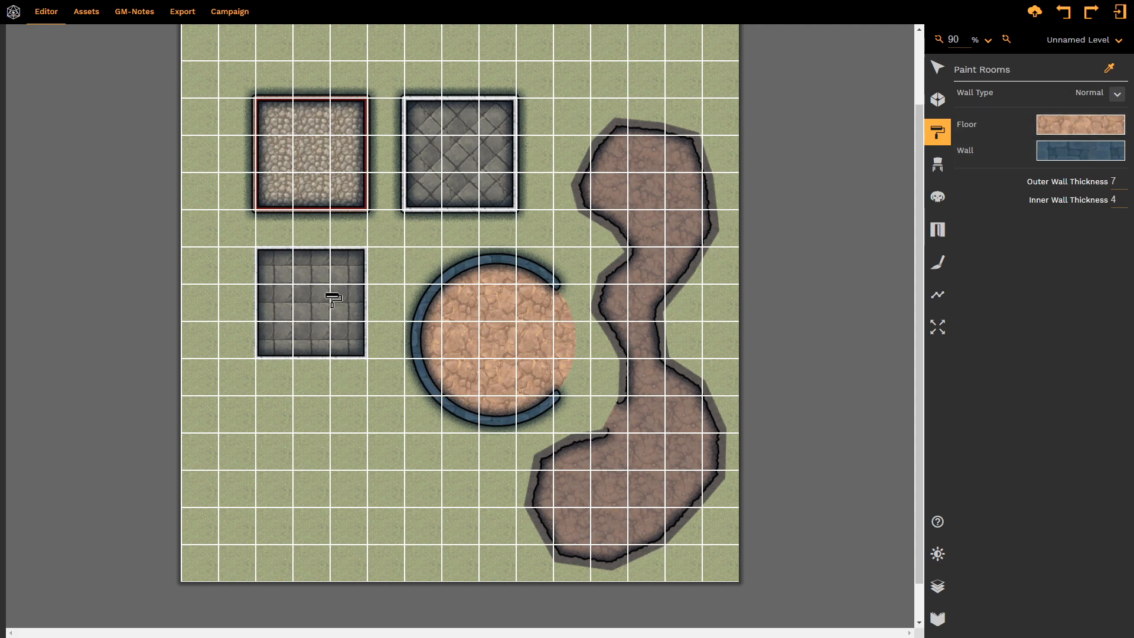
{"action": "left_click", "coordinate": [311, 300]}
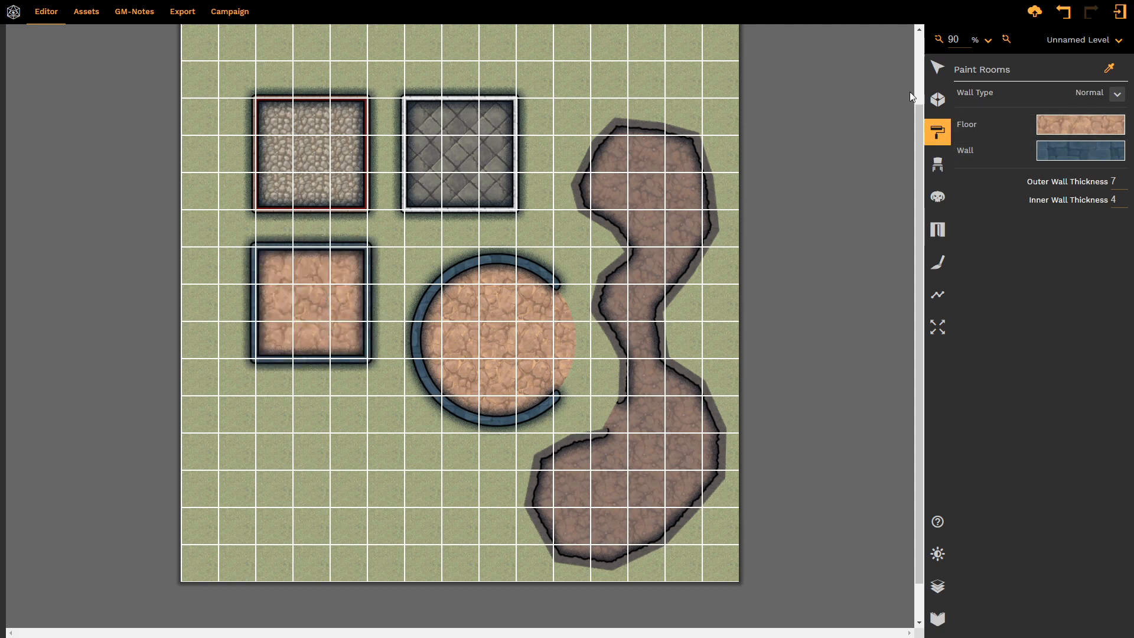
{"action": "left_click", "coordinate": [315, 303]}
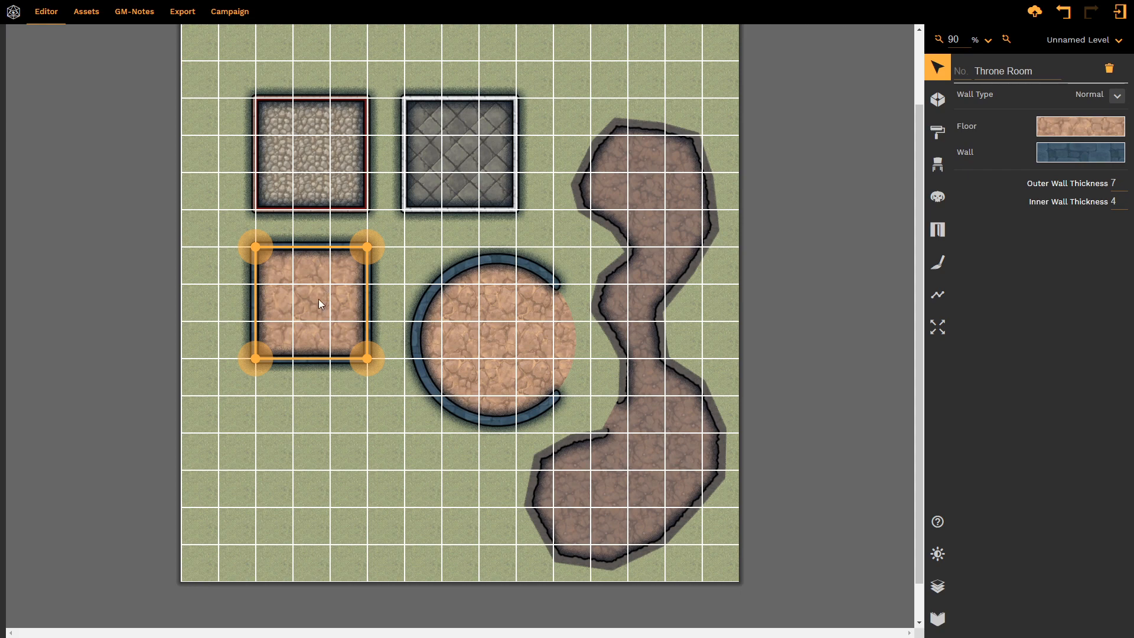
{"action": "mouse_move", "coordinate": [1064, 108]}
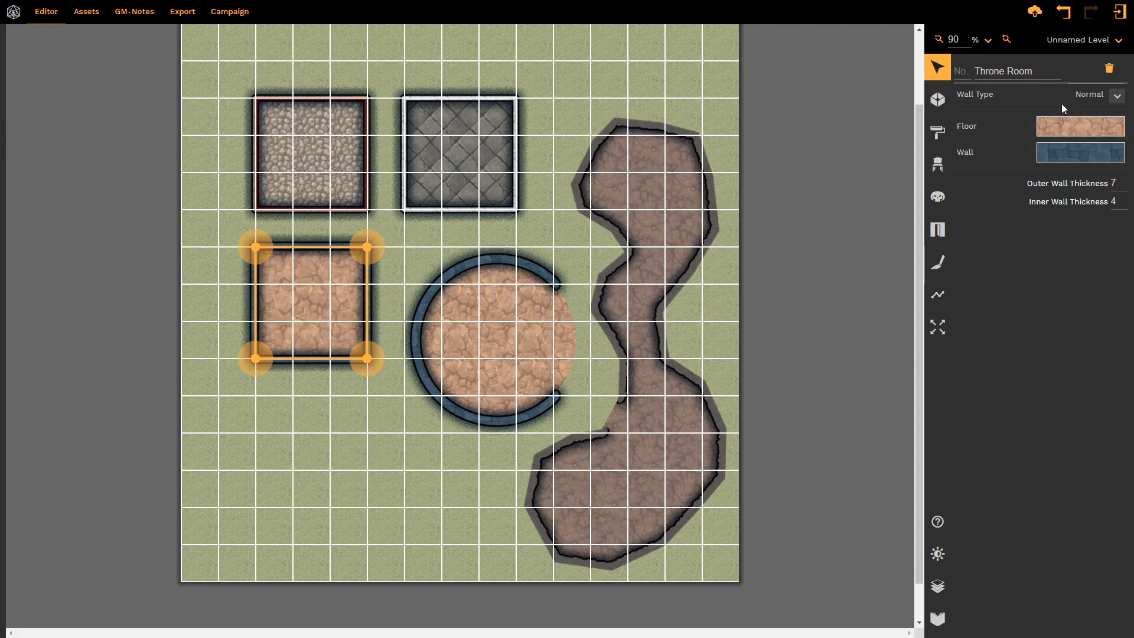
{"action": "mouse_move", "coordinate": [1028, 218]}
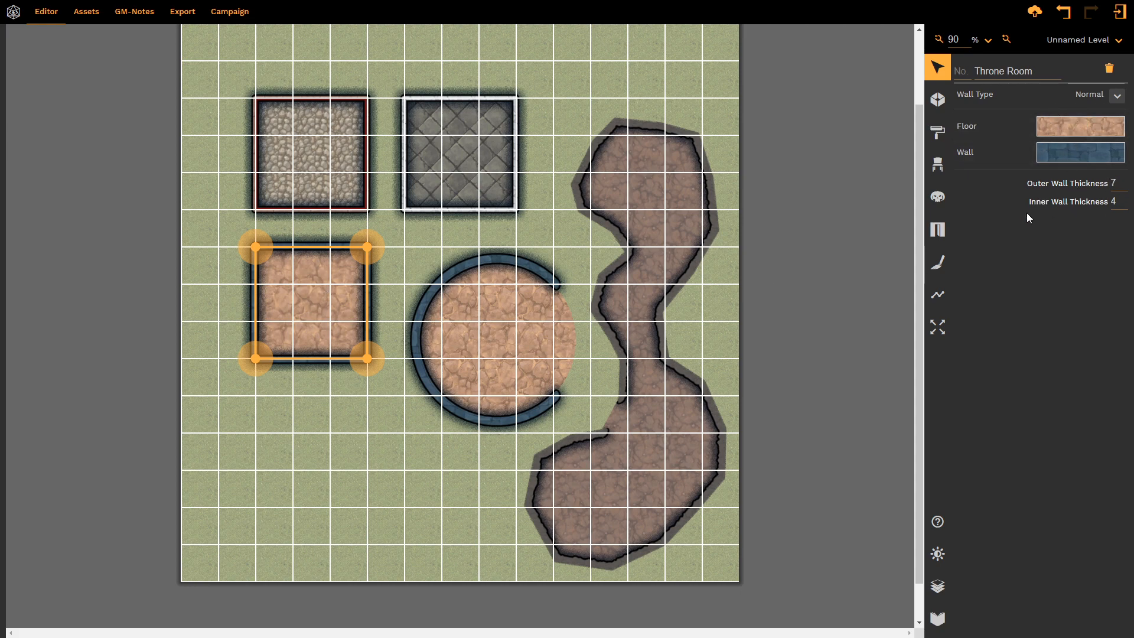
{"action": "mouse_move", "coordinate": [503, 352]}
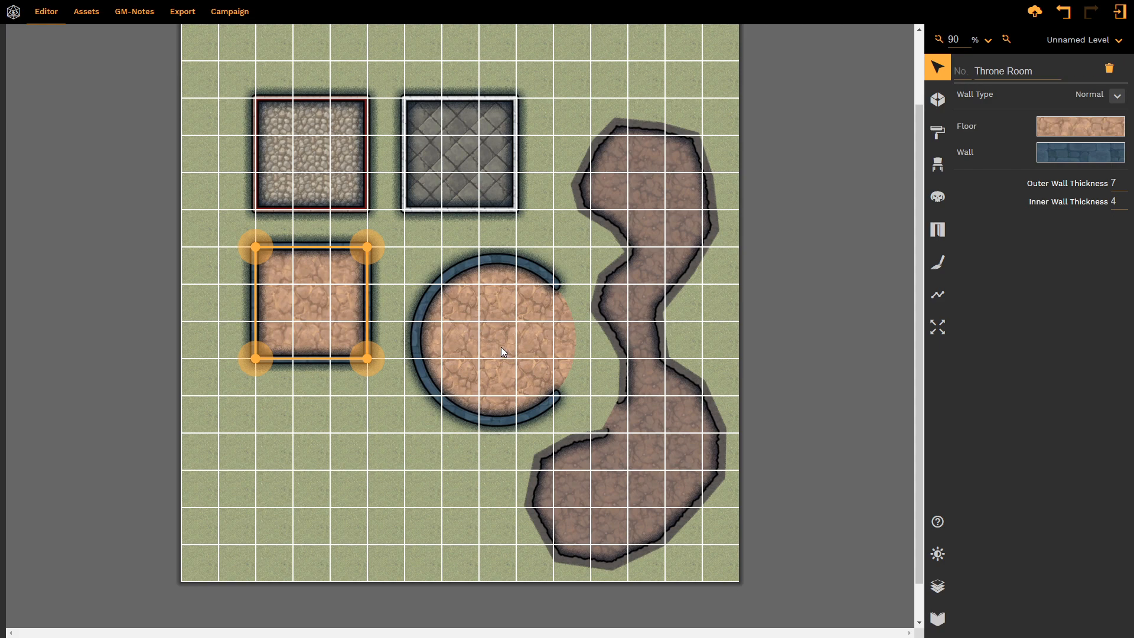
{"action": "left_click", "coordinate": [499, 336]}
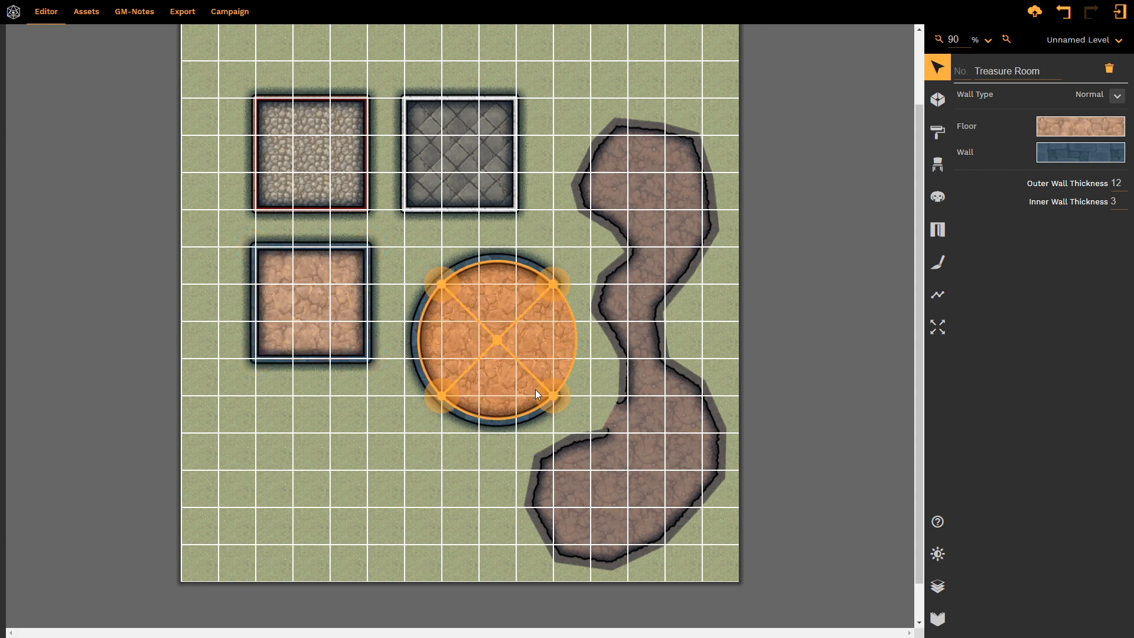
{"action": "mouse_move", "coordinate": [666, 194]}
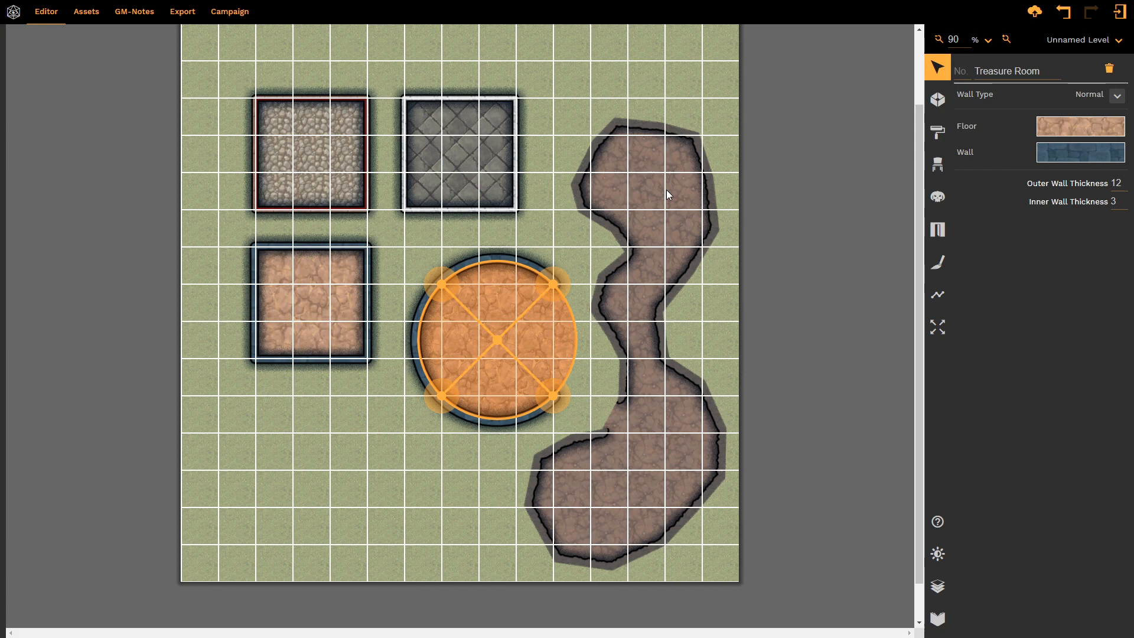
{"action": "left_click", "coordinate": [459, 166]}
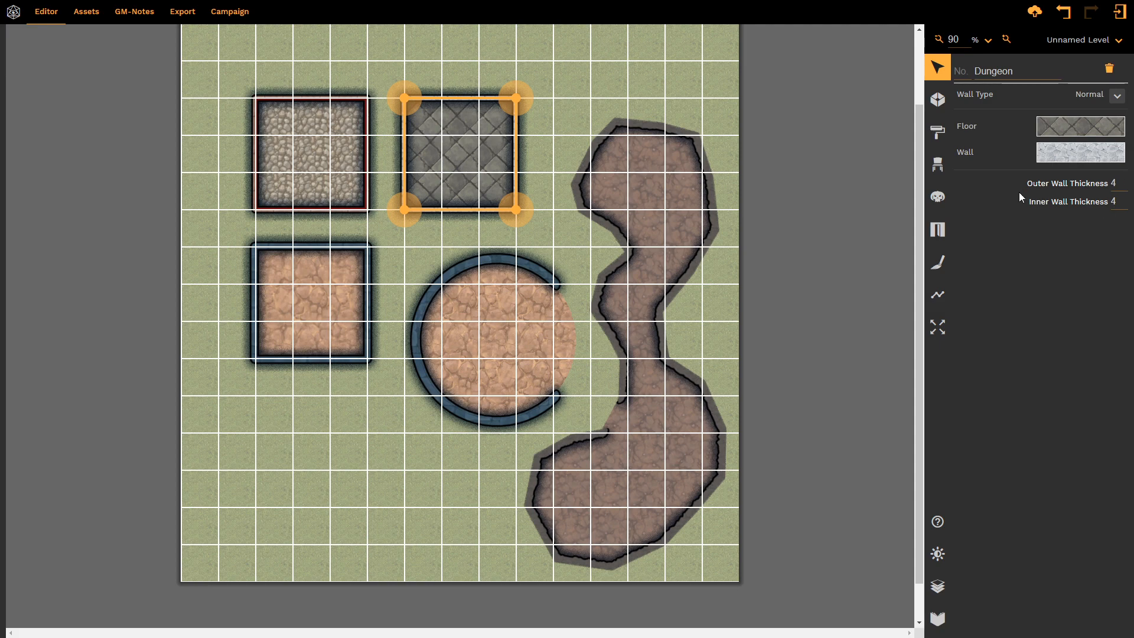
{"action": "mouse_move", "coordinate": [937, 134]}
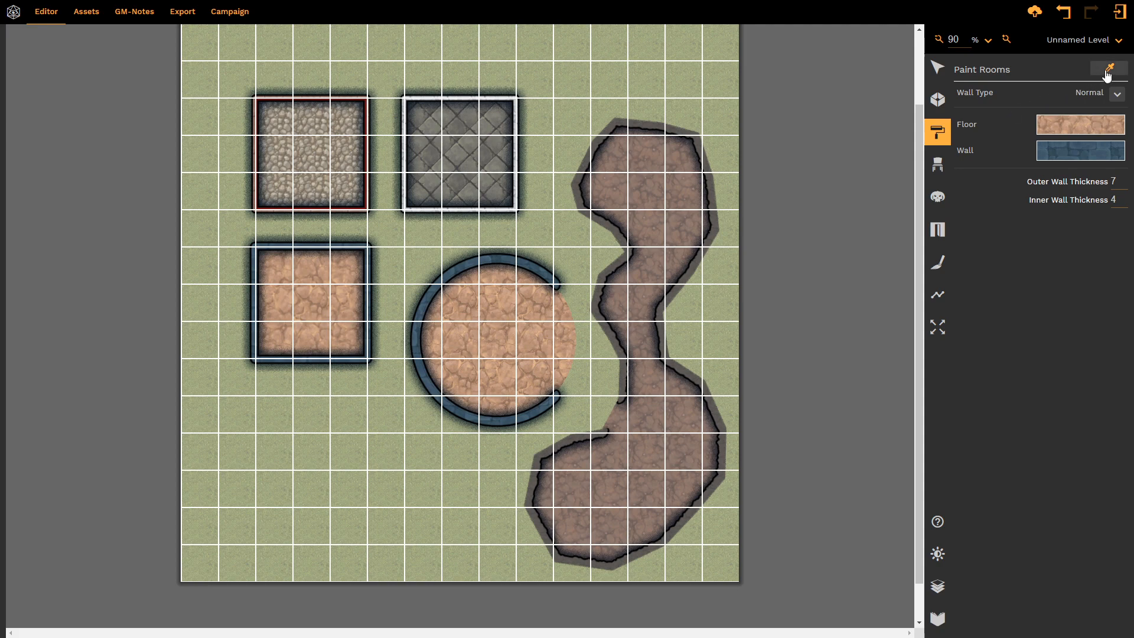
Step: Eyedrop the Dungeon style and paint it onto the lower-left square and round rooms
{"action": "left_click", "coordinate": [1107, 67]}
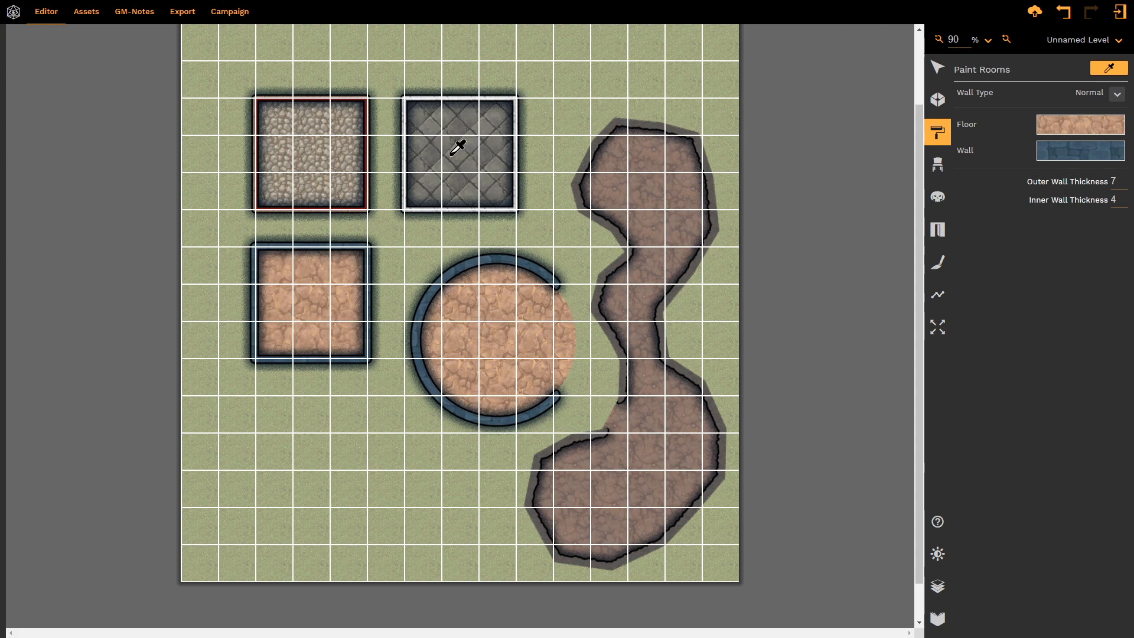
{"action": "mouse_move", "coordinate": [457, 148]}
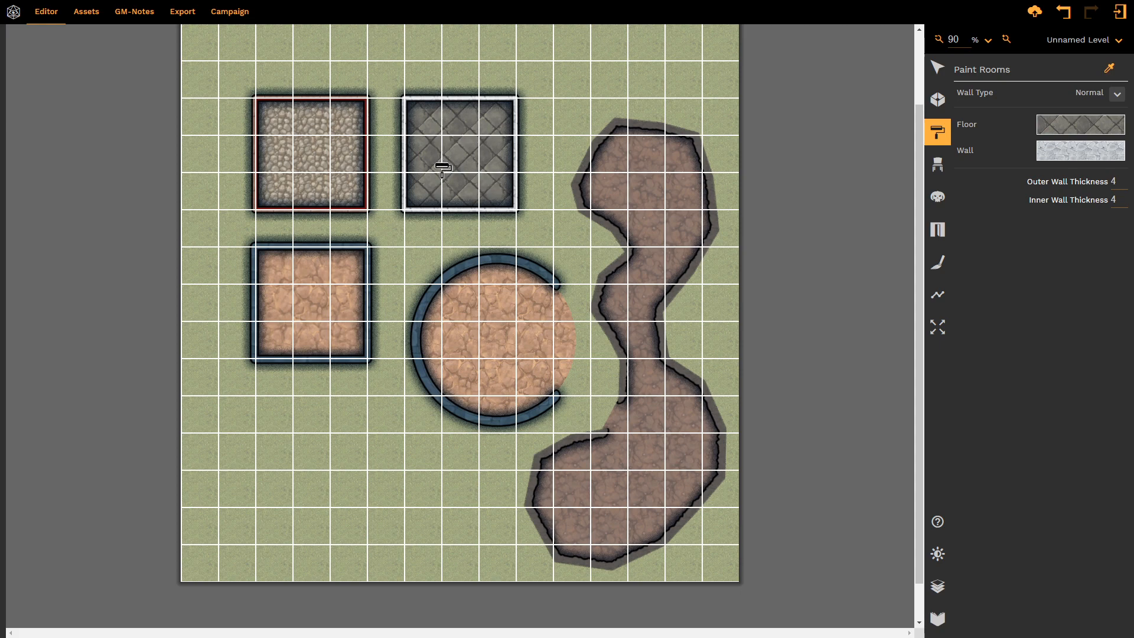
{"action": "left_click", "coordinate": [313, 308]}
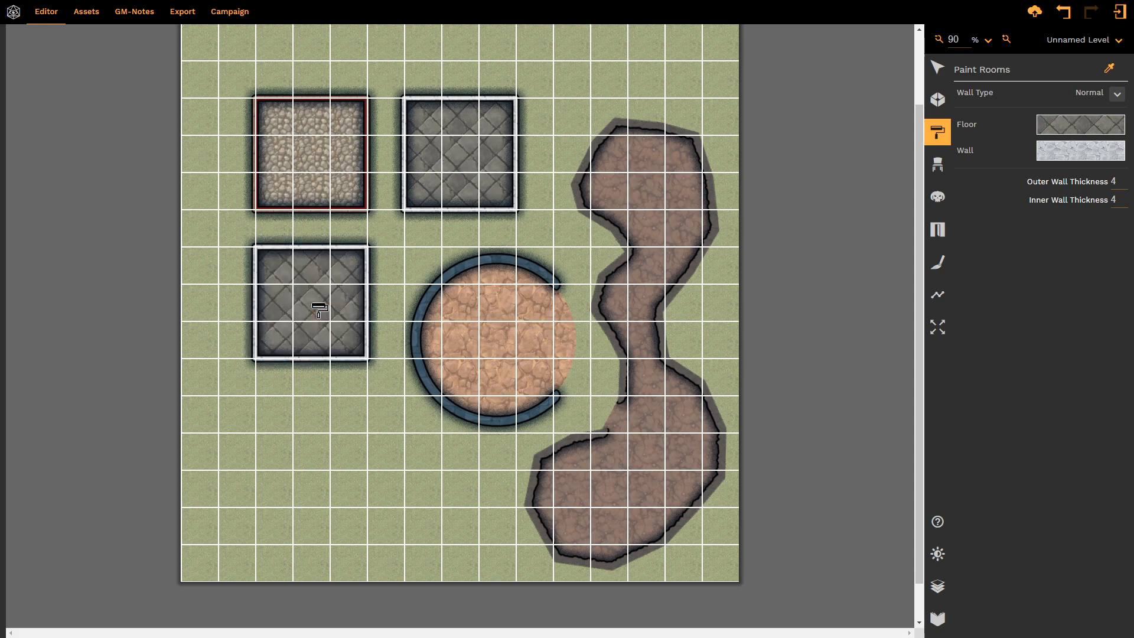
{"action": "left_click", "coordinate": [469, 330]}
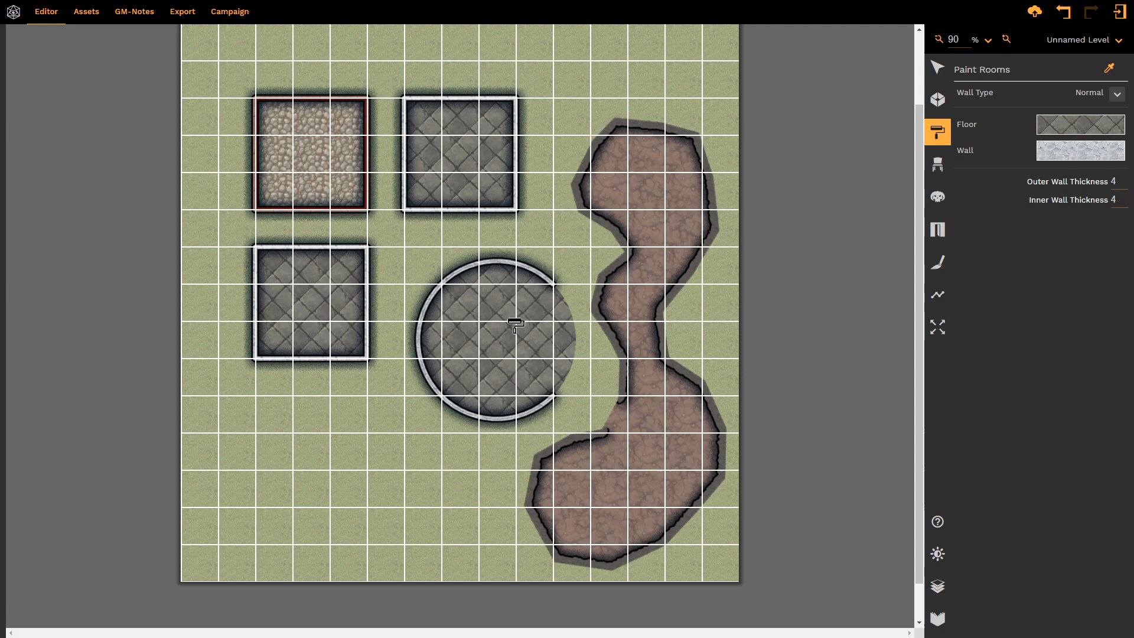
{"action": "mouse_move", "coordinate": [471, 241]}
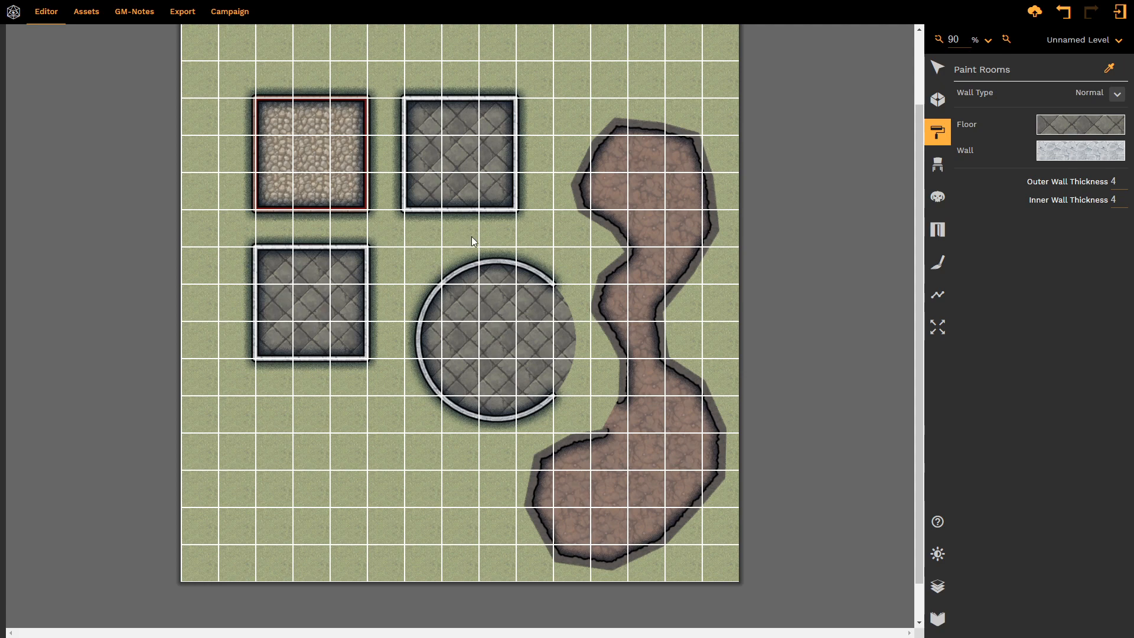
{"action": "mouse_move", "coordinate": [1047, 91]}
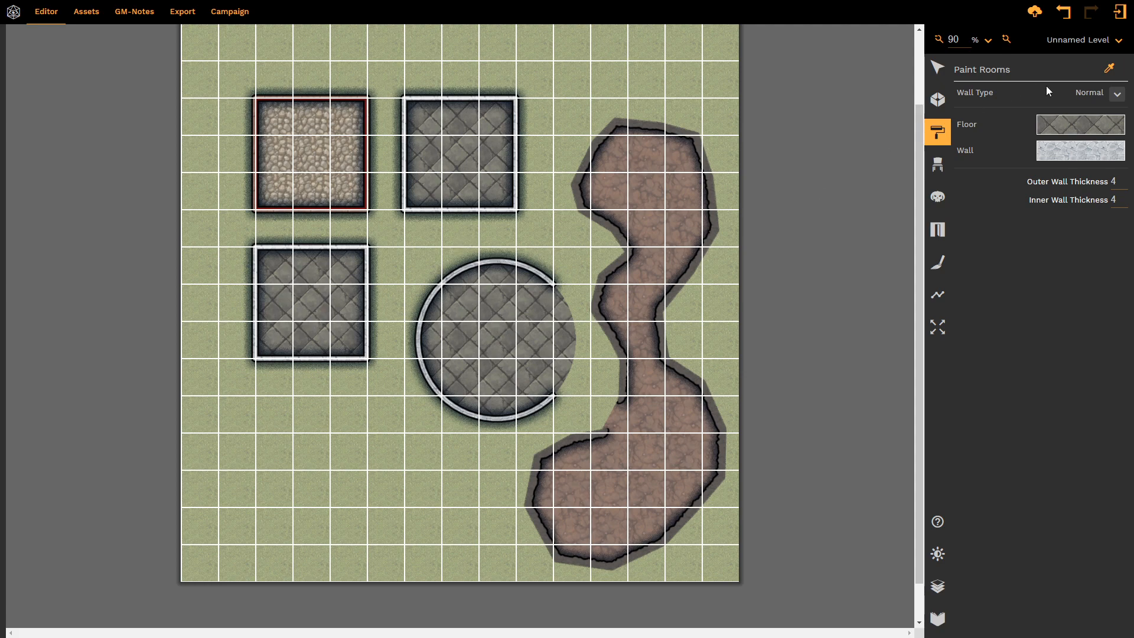
Step: Copy the top-left room's cobblestone floor and red walls onto the round room
{"action": "left_click", "coordinate": [1108, 68]}
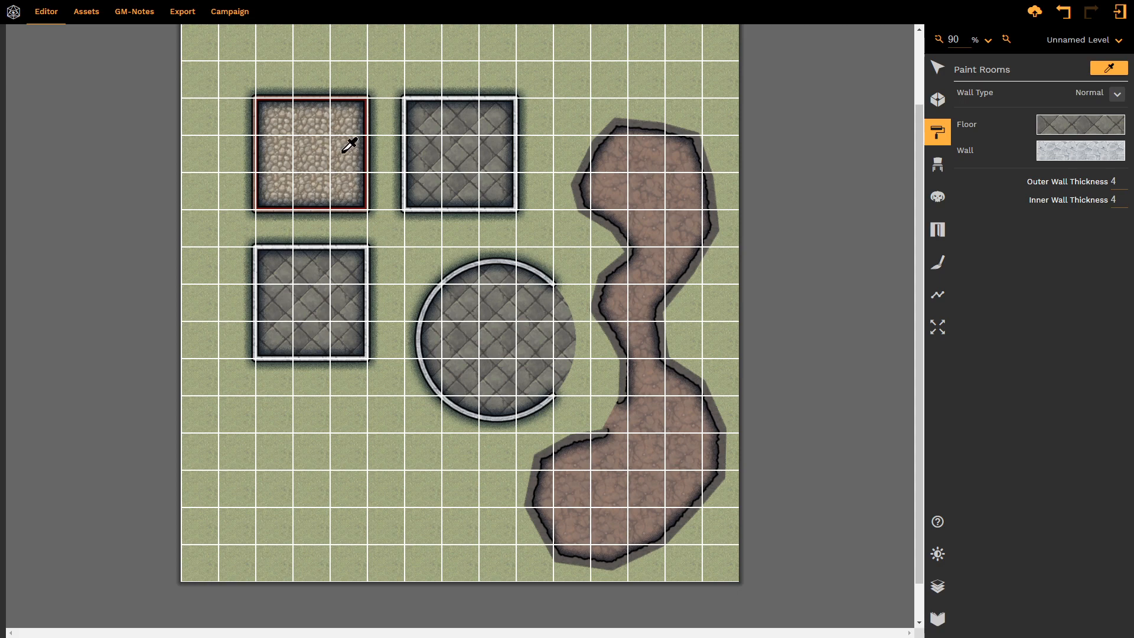
{"action": "left_click", "coordinate": [1092, 93]}
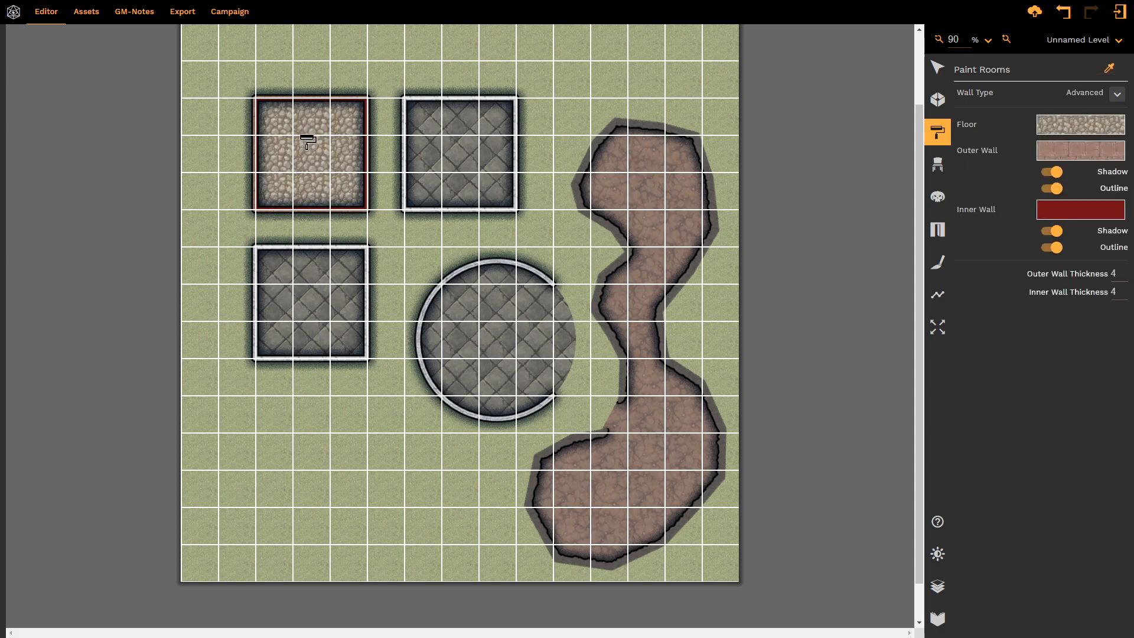
{"action": "mouse_move", "coordinate": [315, 174]}
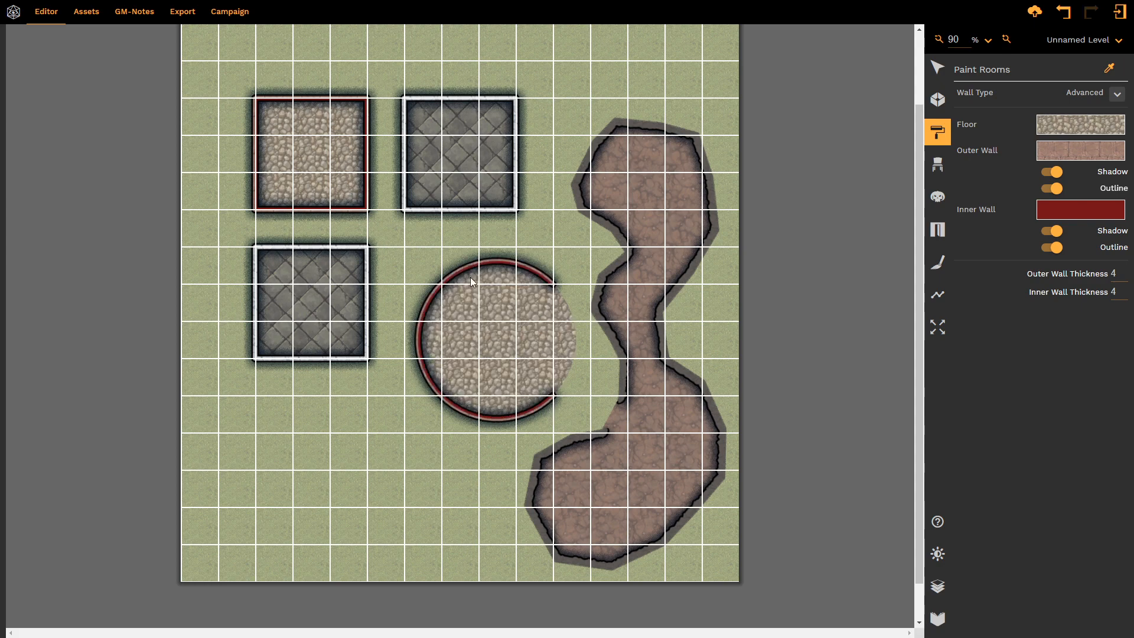
{"action": "mouse_move", "coordinate": [541, 309]}
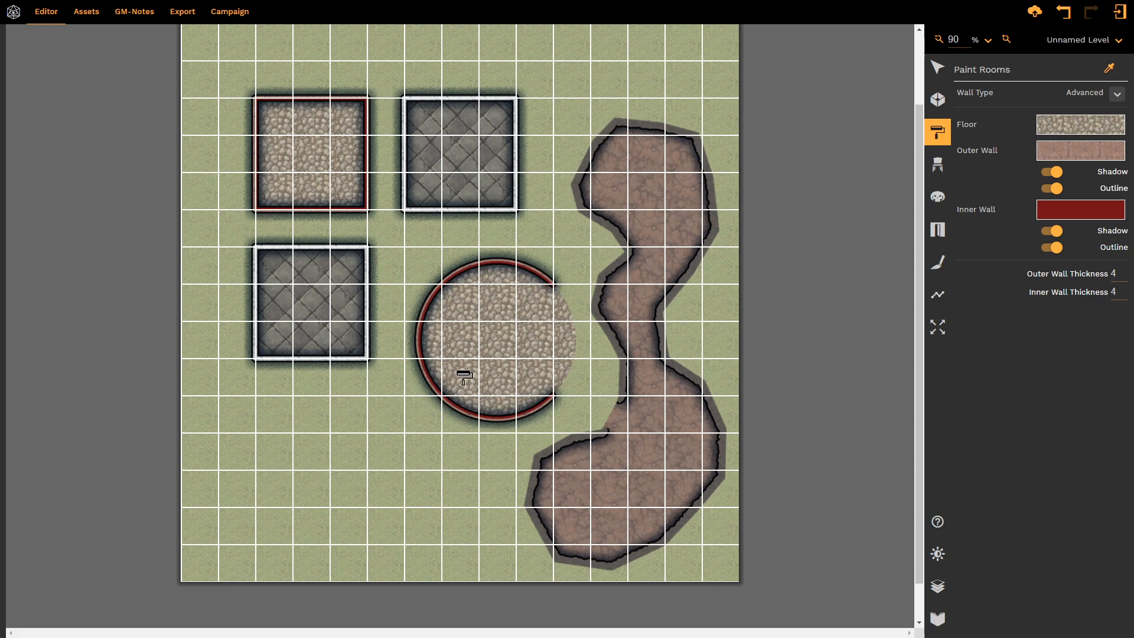
{"action": "left_click", "coordinate": [455, 152]}
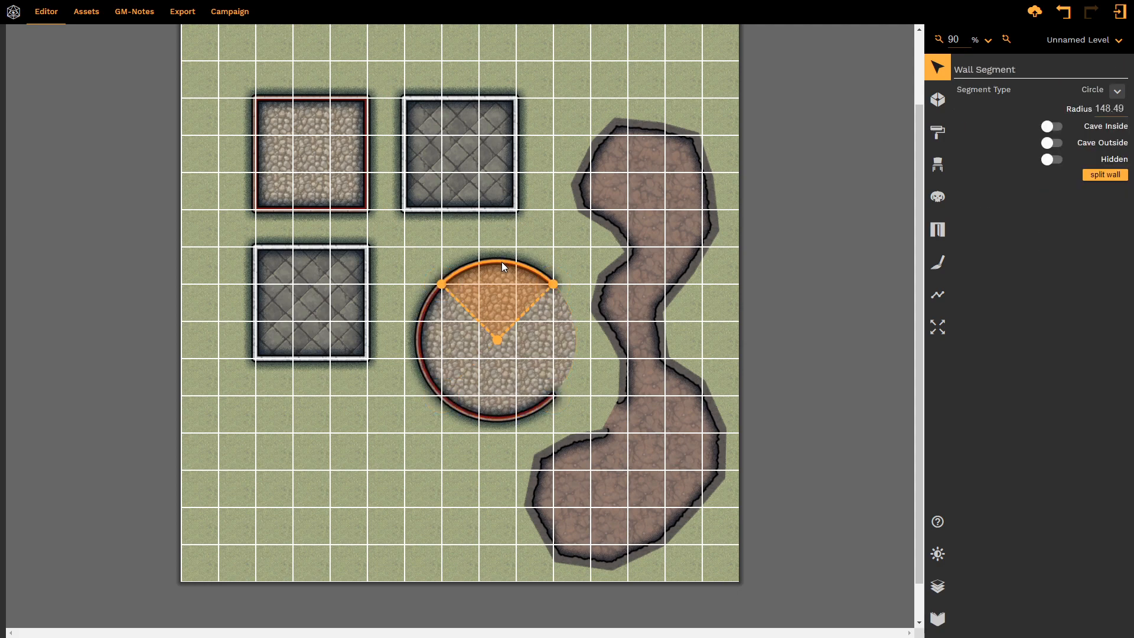
{"action": "mouse_move", "coordinate": [525, 269]}
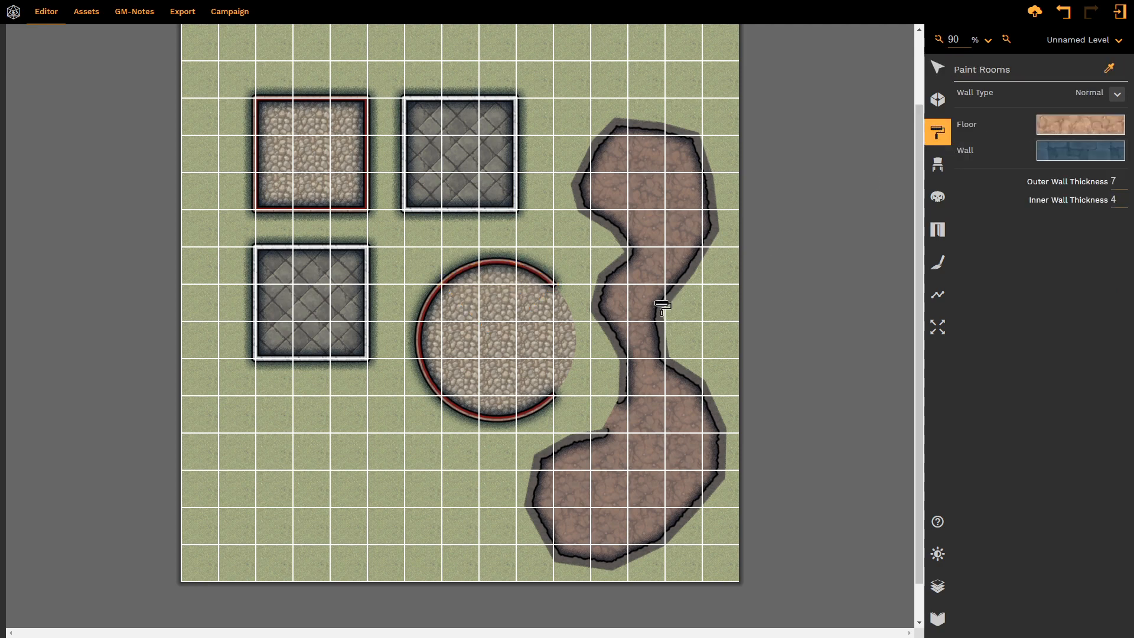
{"action": "mouse_move", "coordinate": [310, 205]}
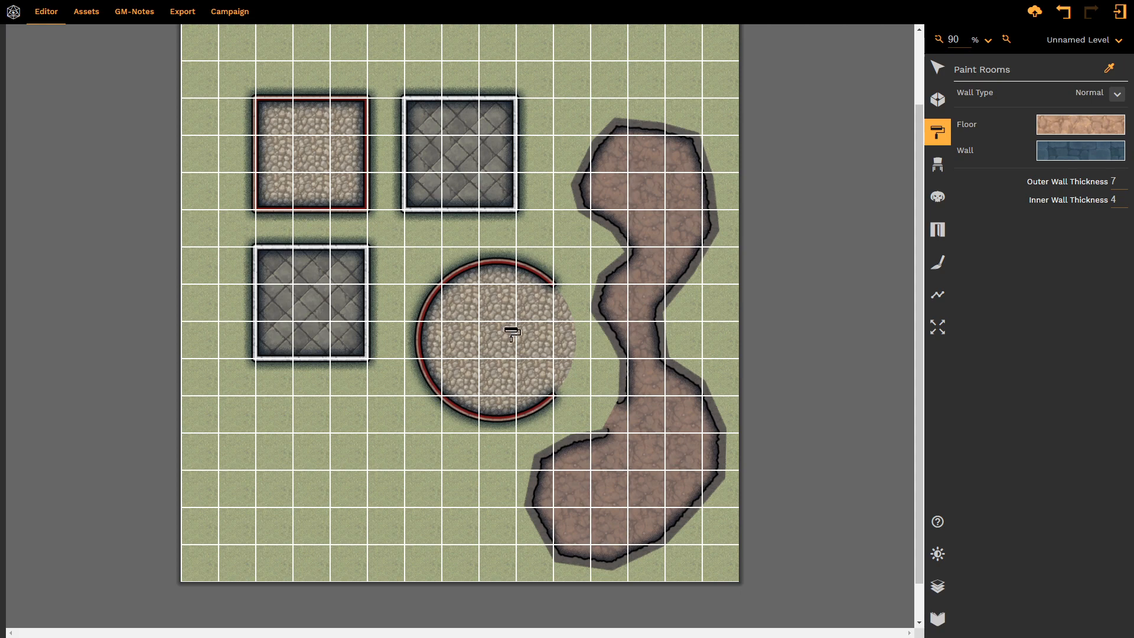
{"action": "mouse_move", "coordinate": [496, 154]}
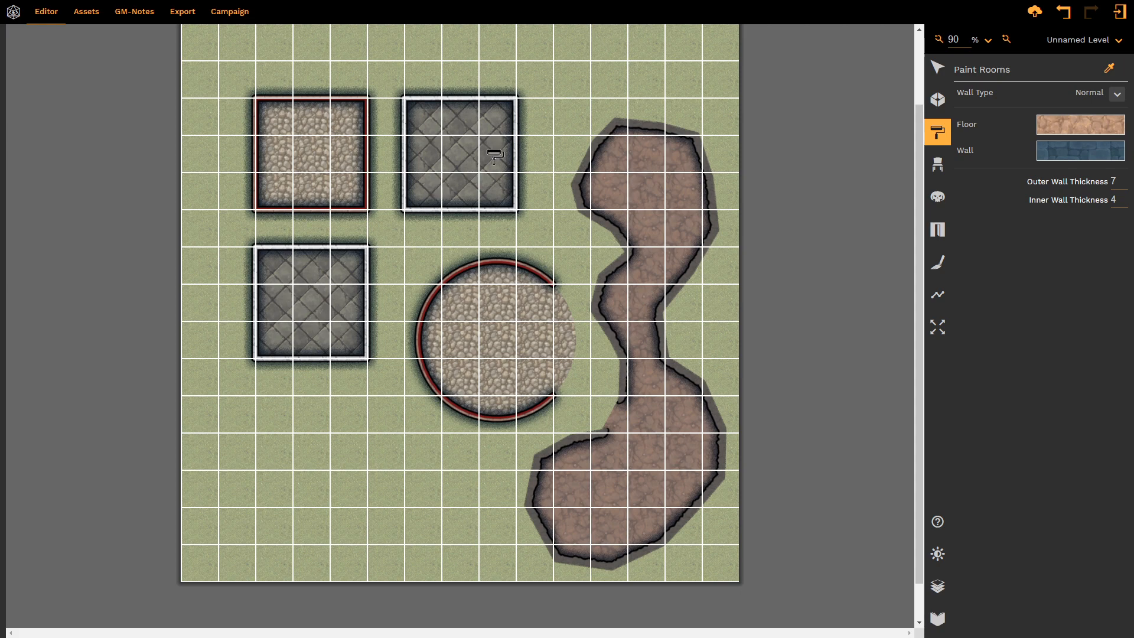
{"action": "mouse_move", "coordinate": [1115, 69]}
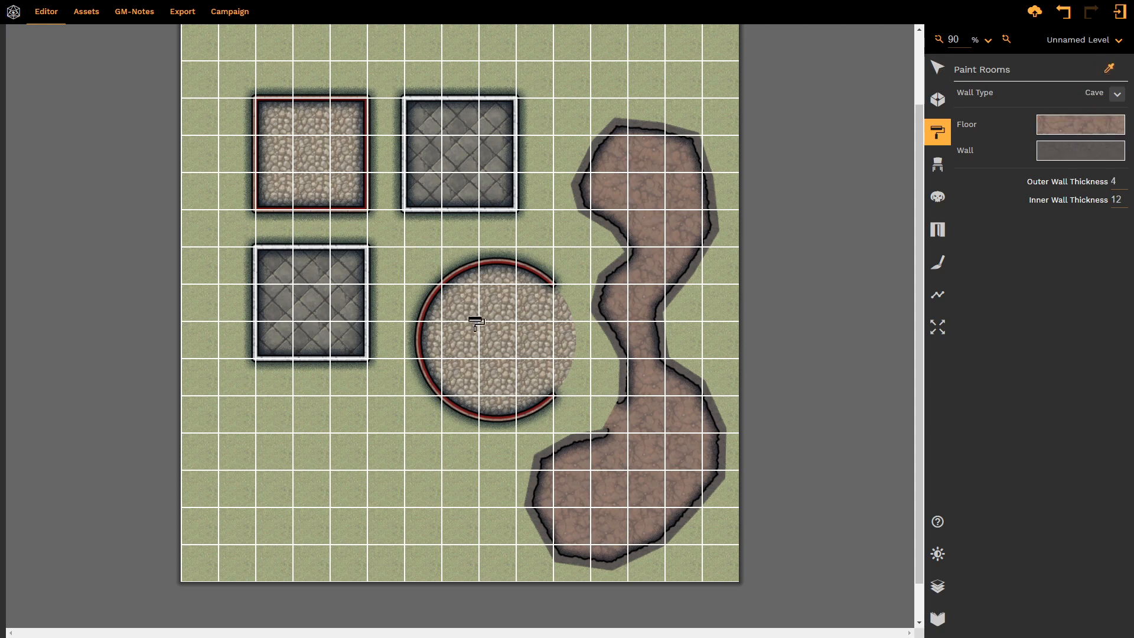
Step: Paint the round room and lower-left square room with the brown cave floor and jagged walls
{"action": "left_click", "coordinate": [478, 322]}
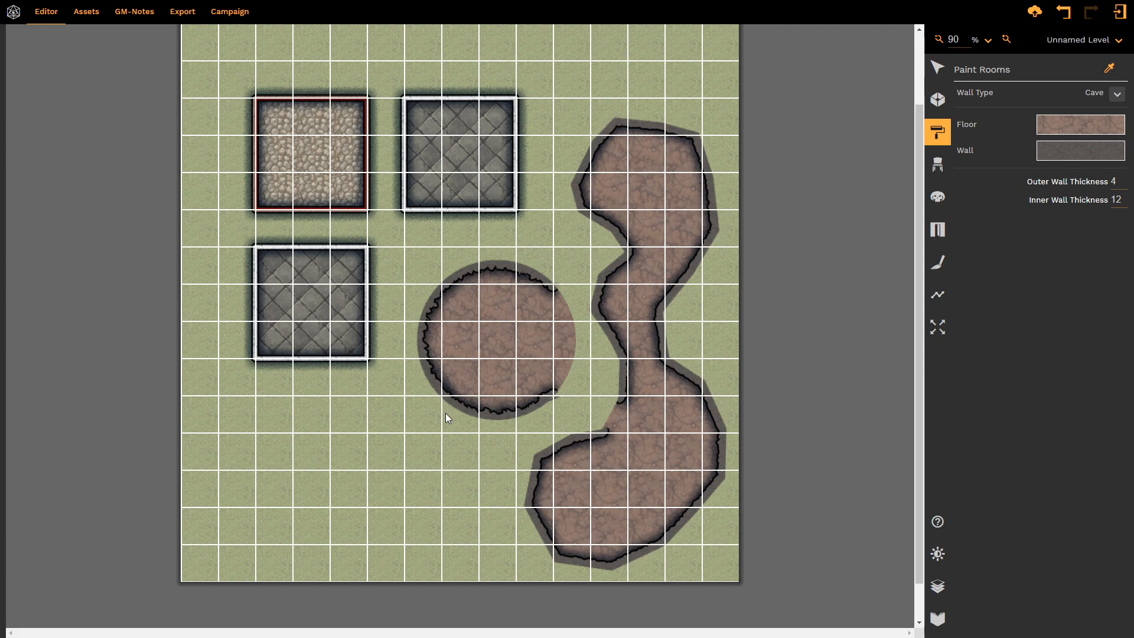
{"action": "mouse_move", "coordinate": [432, 312]}
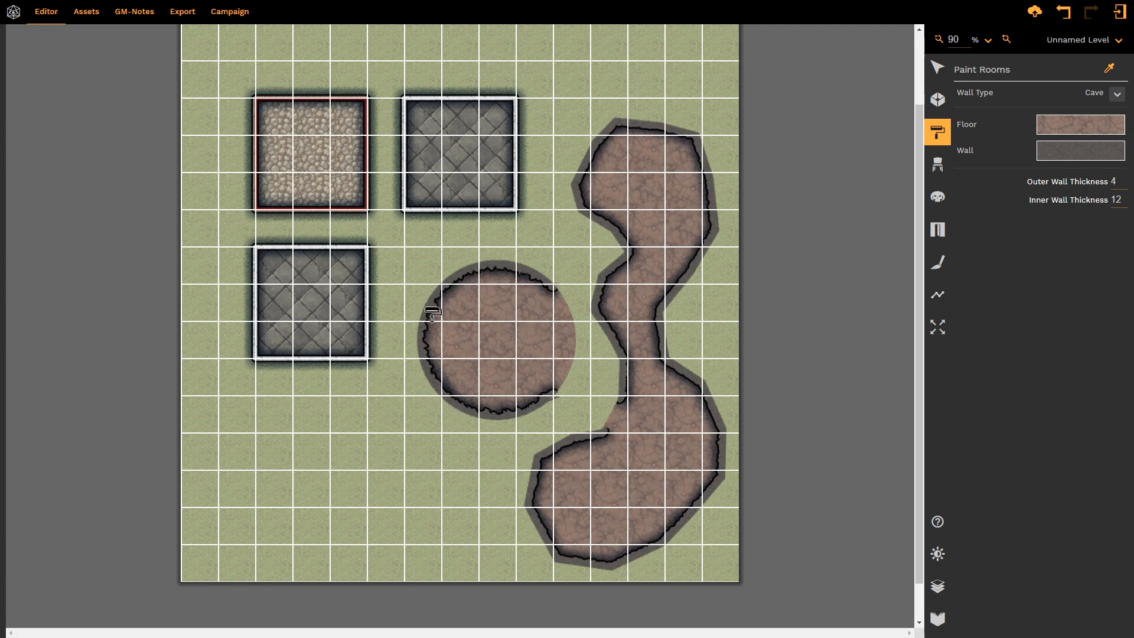
{"action": "mouse_move", "coordinate": [454, 384]}
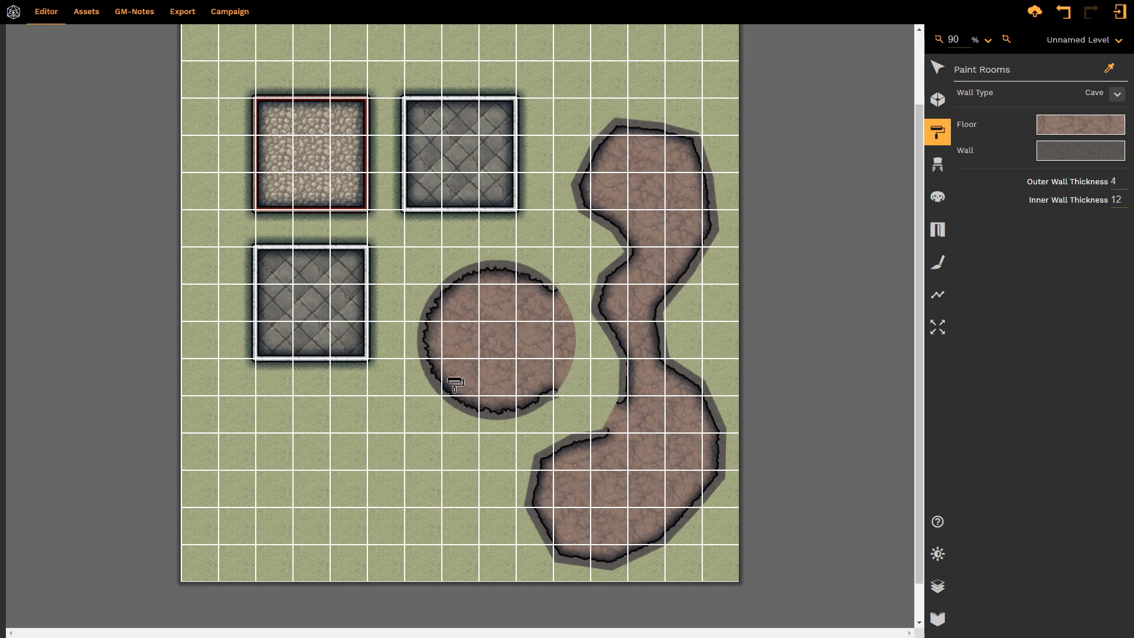
{"action": "mouse_move", "coordinate": [425, 377]}
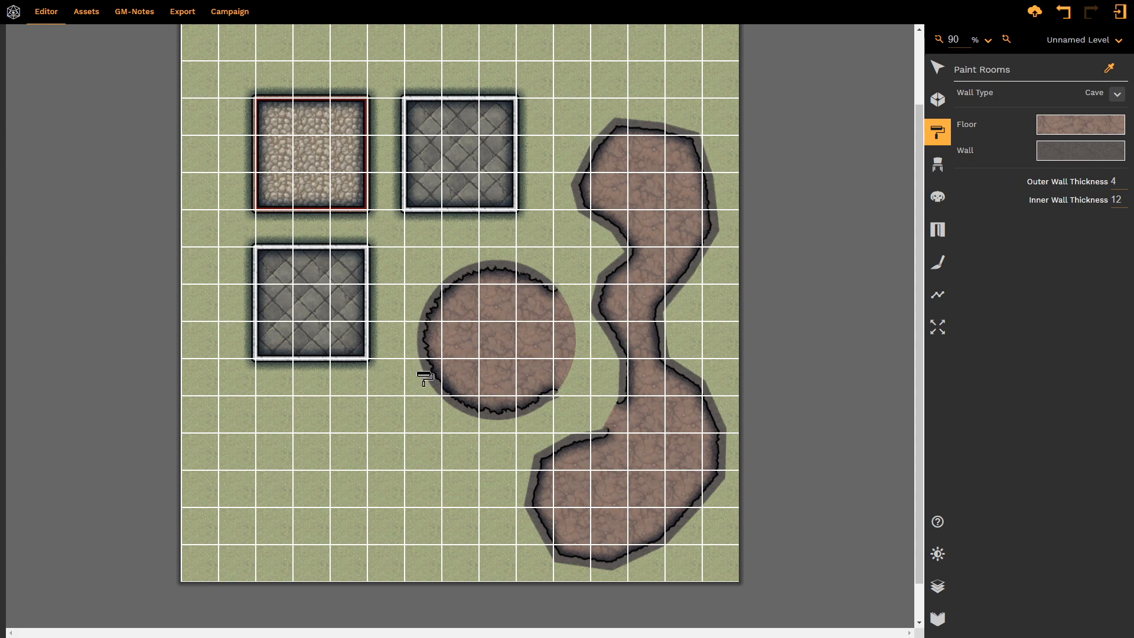
{"action": "mouse_move", "coordinate": [573, 297]}
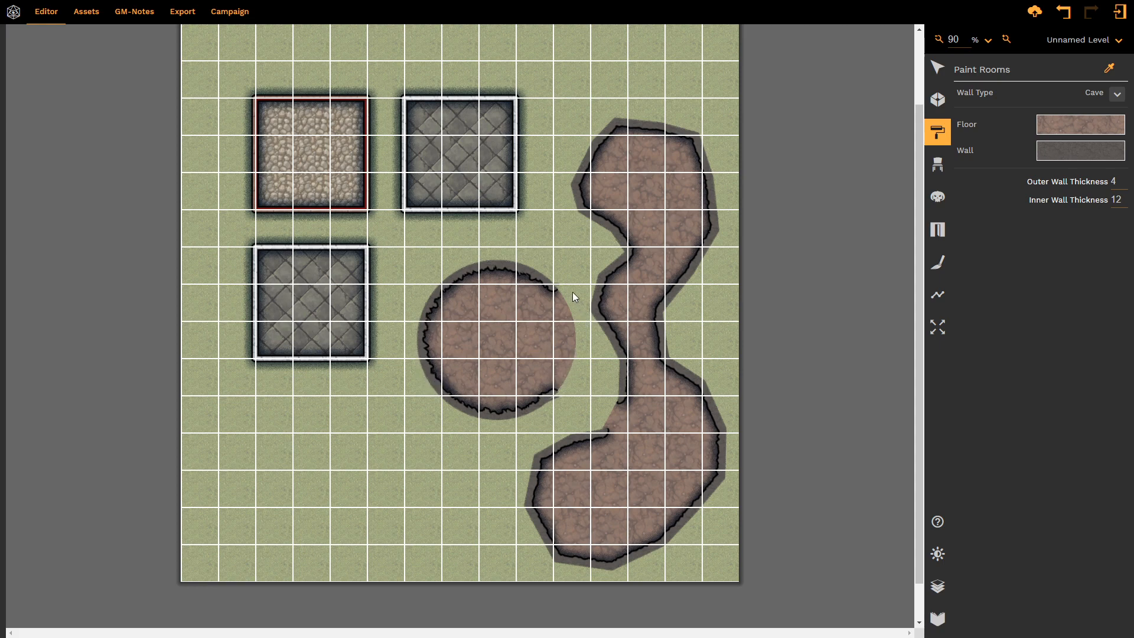
{"action": "left_click", "coordinate": [312, 303]}
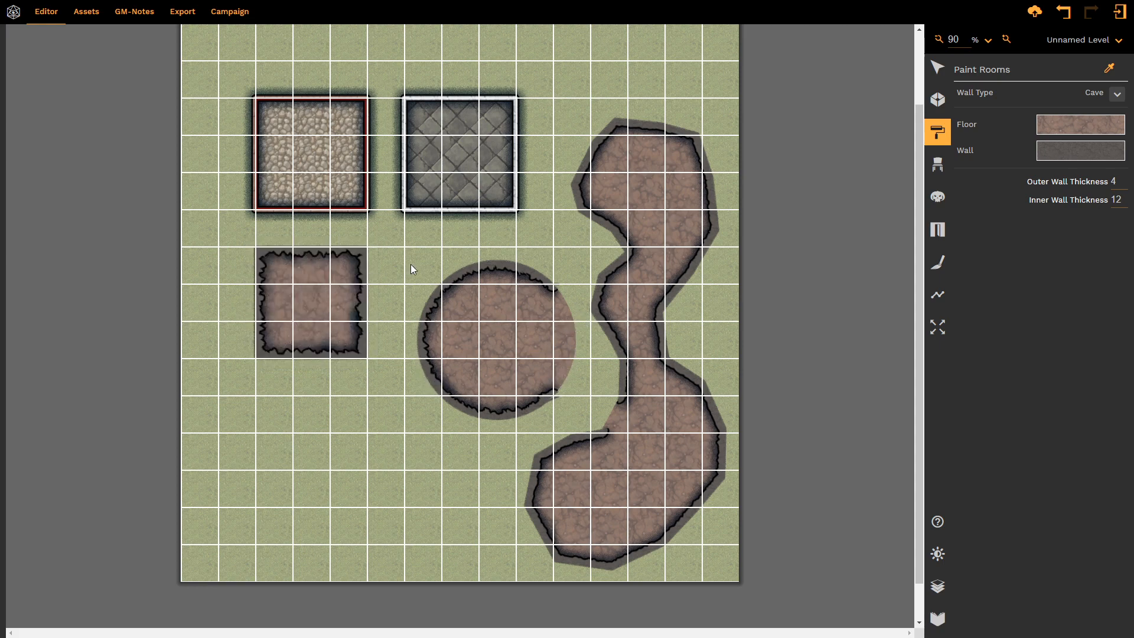